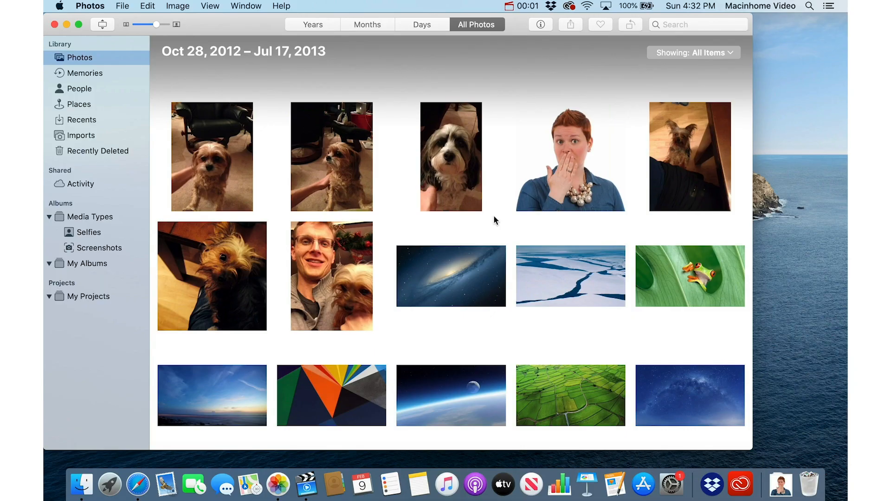
- Hide the portrait of the woman covering her mouth using Cmd+L and confirm
{"action": "left_click", "coordinate": [570, 156]}
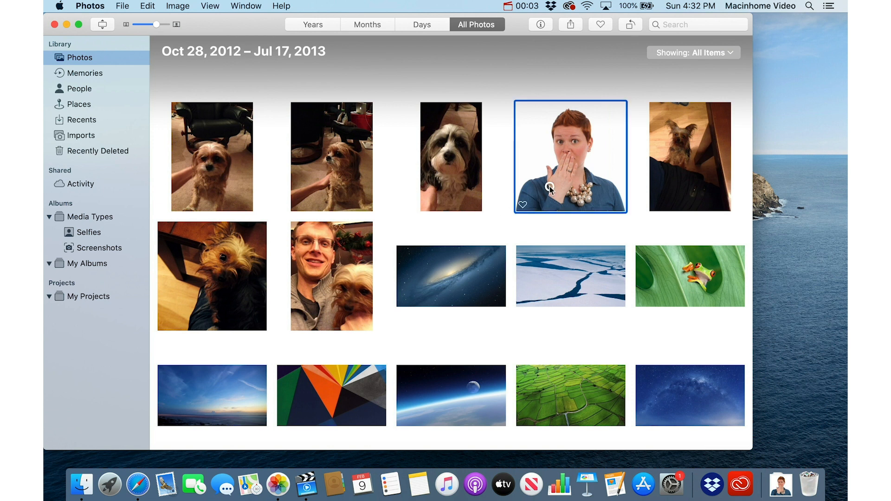
{"action": "left_click", "coordinate": [178, 5]}
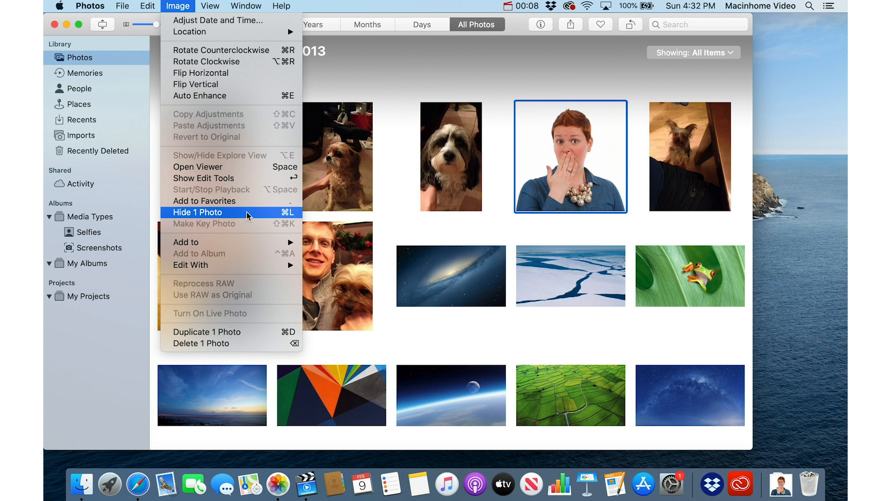
{"action": "mouse_move", "coordinate": [298, 215]}
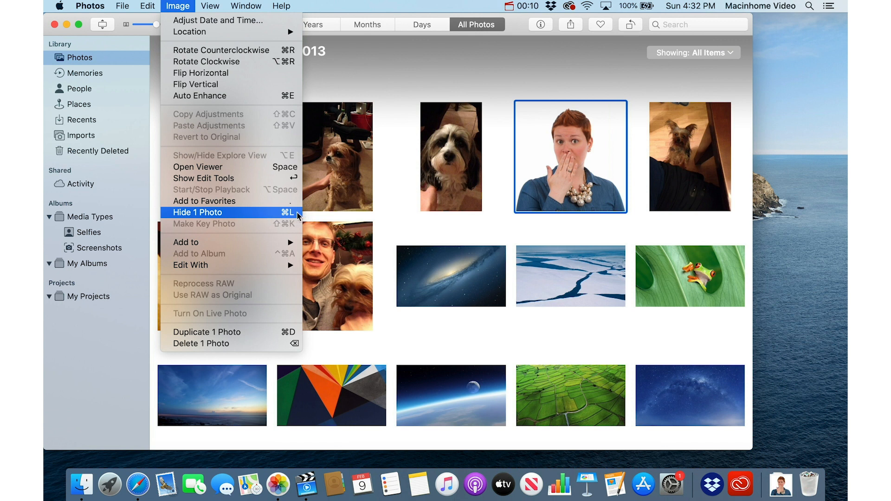
{"action": "left_click", "coordinate": [204, 201]}
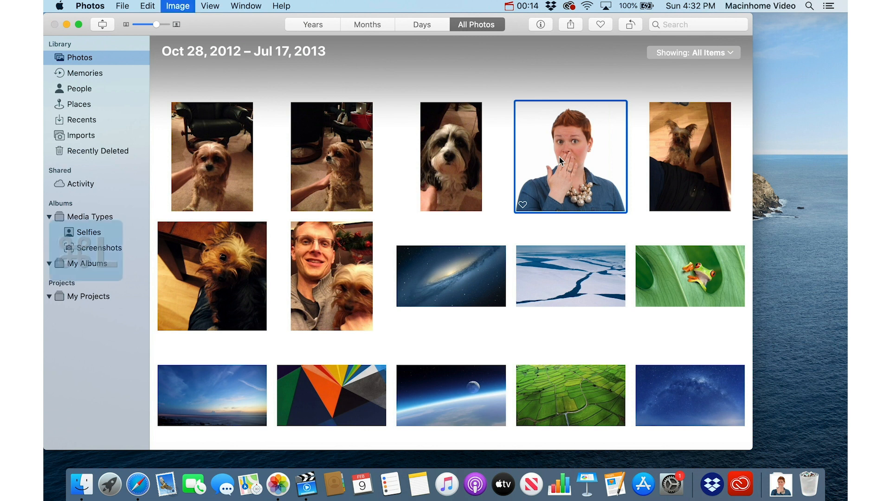
{"action": "key", "text": "cmd+l"}
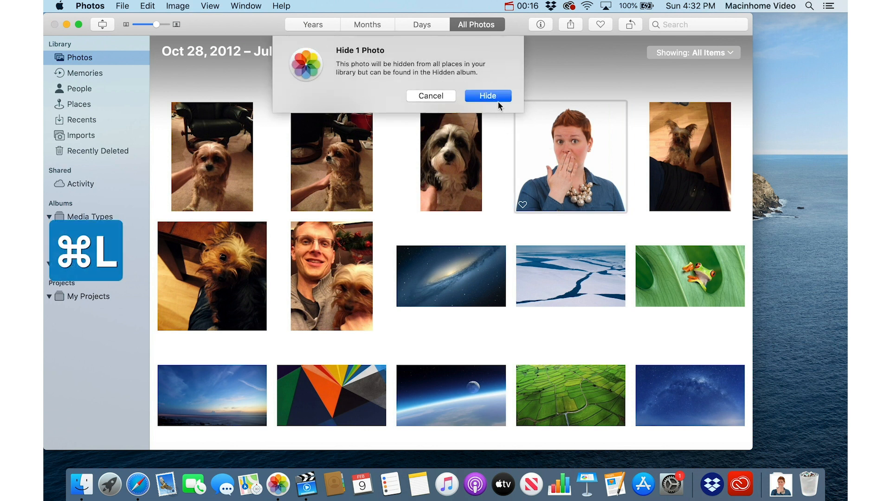
{"action": "left_click", "coordinate": [487, 96]}
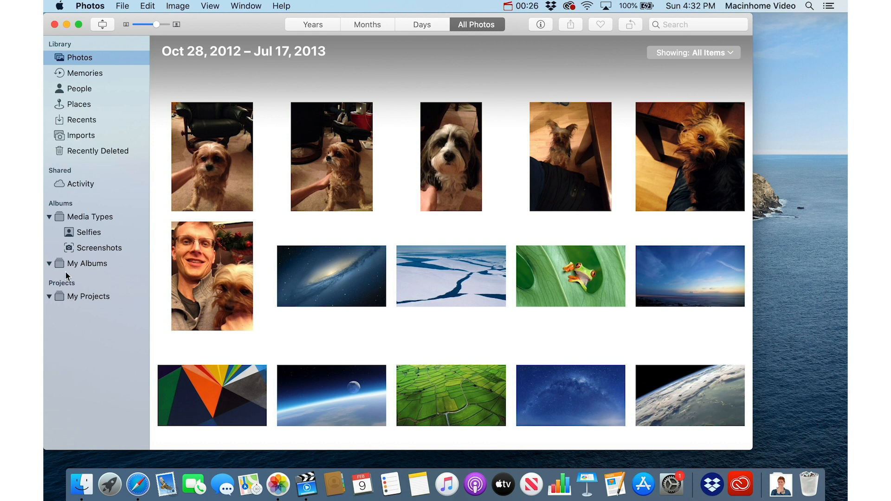
{"action": "mouse_move", "coordinate": [120, 287]}
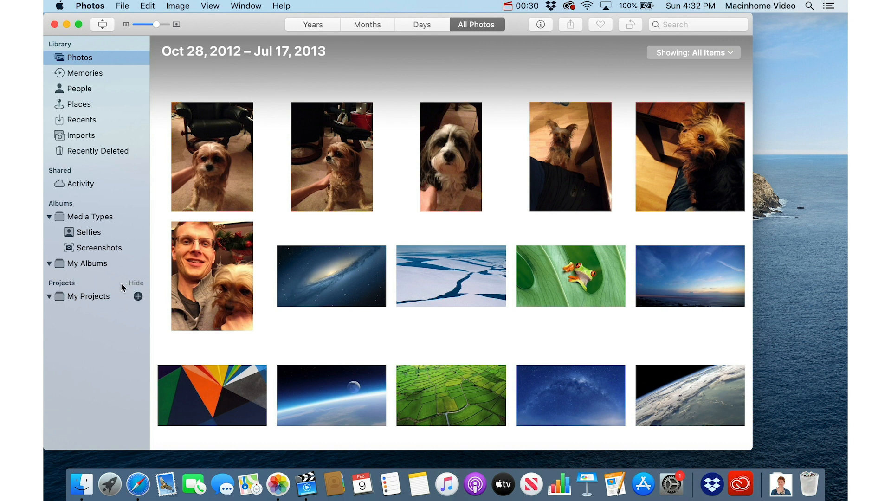
{"action": "mouse_move", "coordinate": [505, 166]}
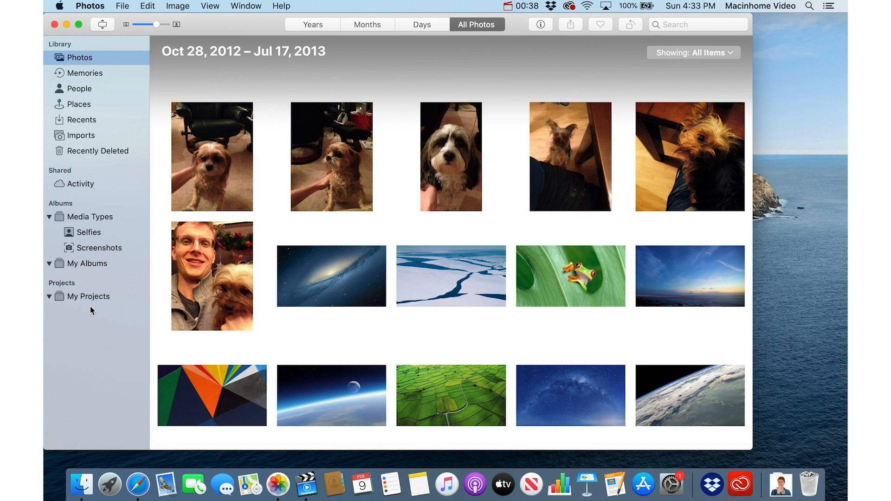
{"action": "mouse_move", "coordinate": [208, 34]}
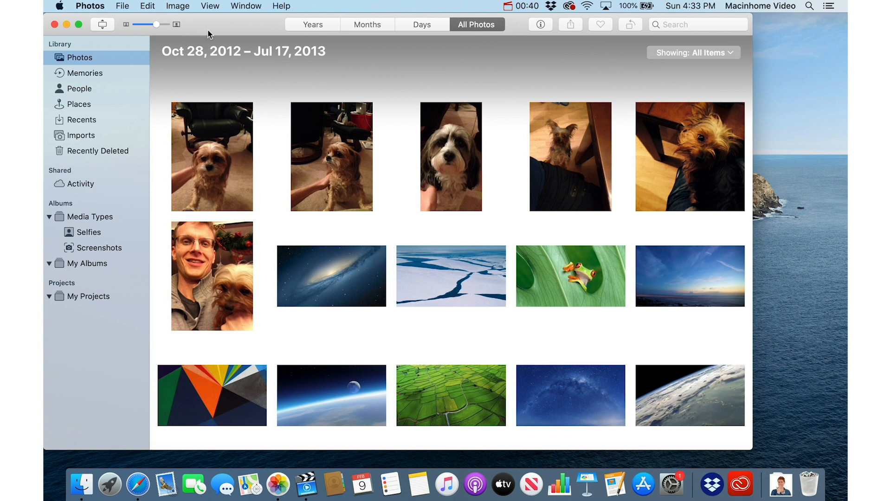
- Turn on View > Show Hidden Photo Album so Hidden appears in the sidebar
{"action": "left_click", "coordinate": [210, 6]}
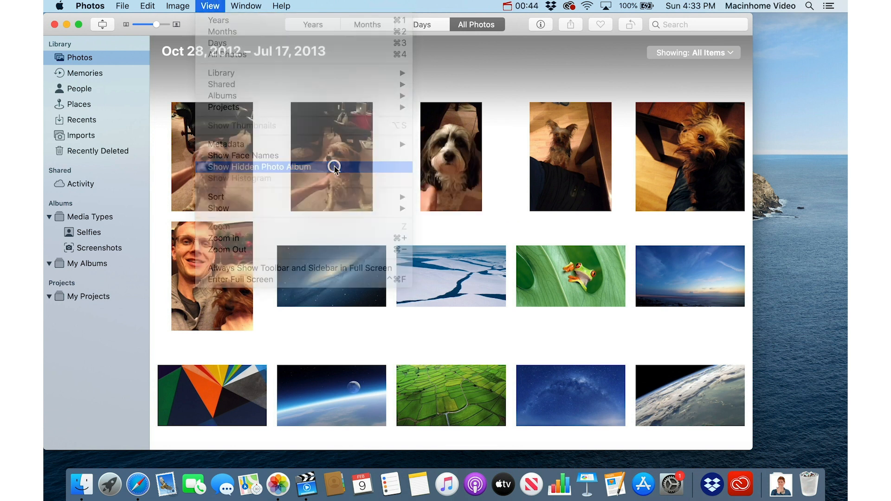
{"action": "left_click", "coordinate": [258, 167]}
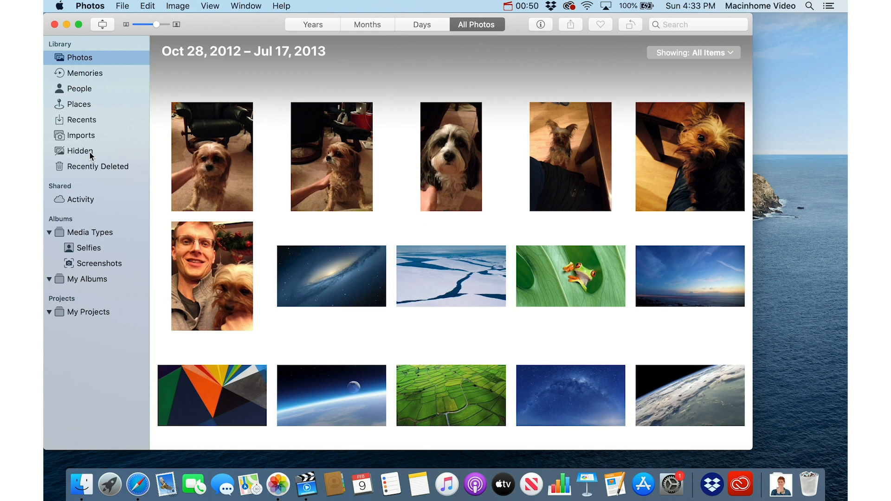
{"action": "mouse_move", "coordinate": [128, 161]}
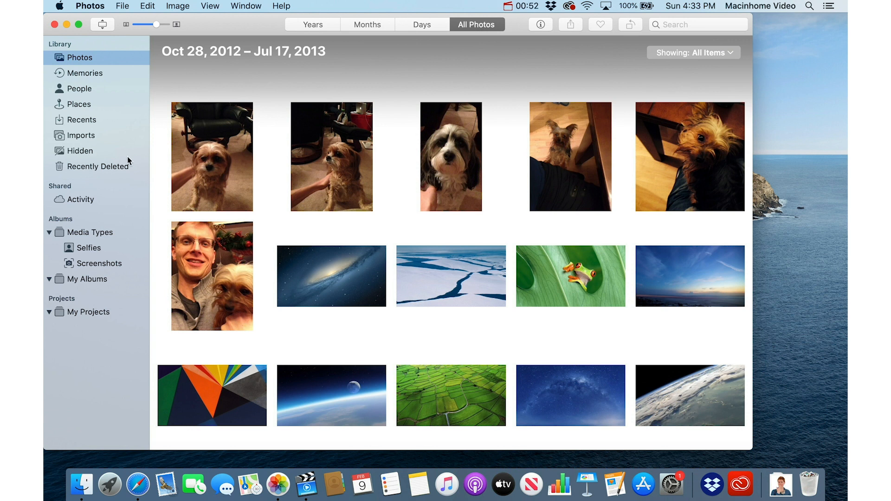
- Open the Hidden album, then quit and relaunch Photos
{"action": "left_click", "coordinate": [80, 150]}
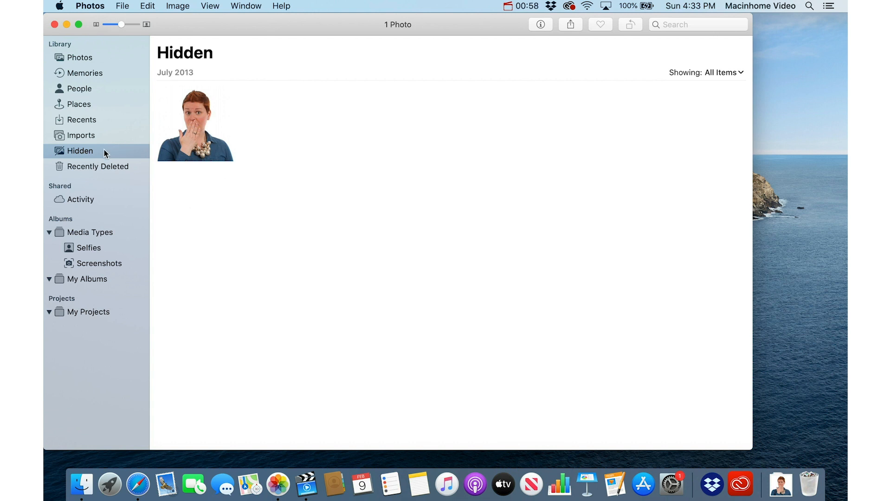
{"action": "mouse_move", "coordinate": [262, 259]}
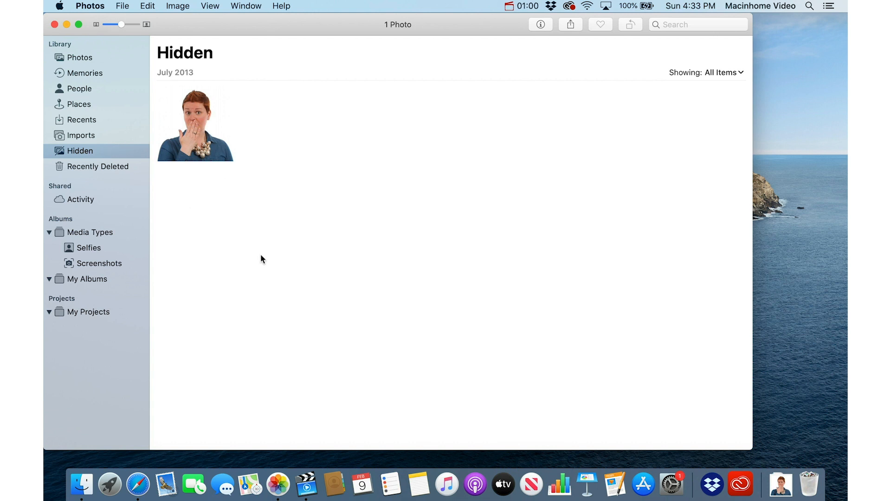
{"action": "left_click", "coordinate": [89, 6]}
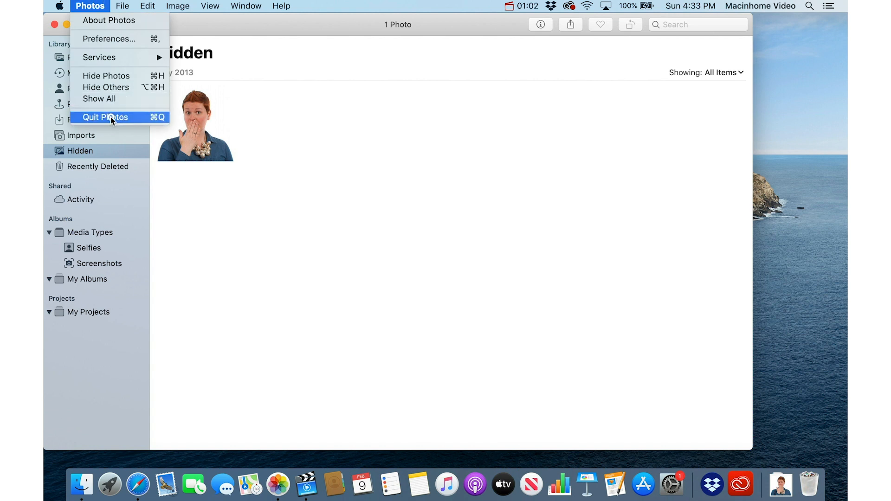
{"action": "left_click", "coordinate": [104, 117]}
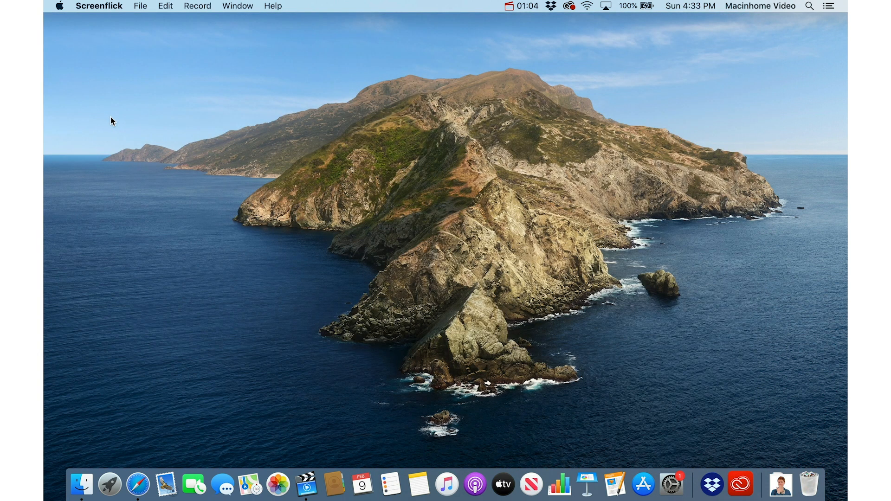
{"action": "mouse_move", "coordinate": [275, 469]}
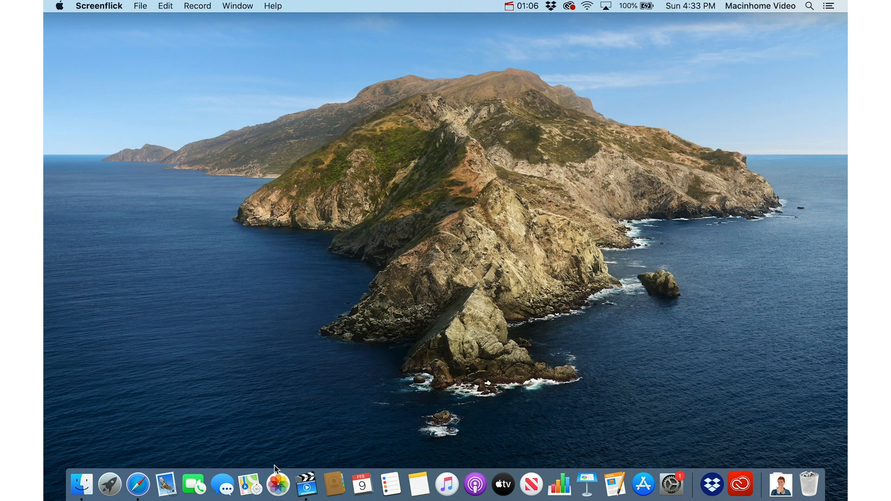
{"action": "mouse_move", "coordinate": [278, 484]}
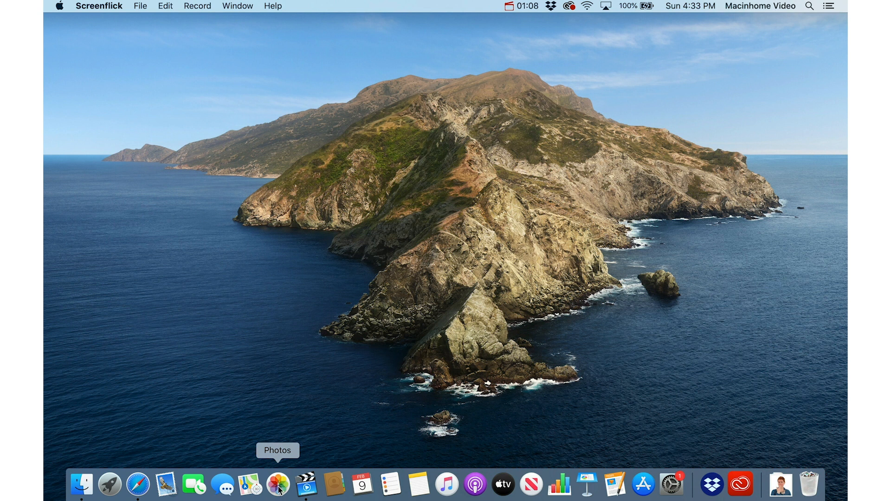
{"action": "left_click", "coordinate": [277, 484]}
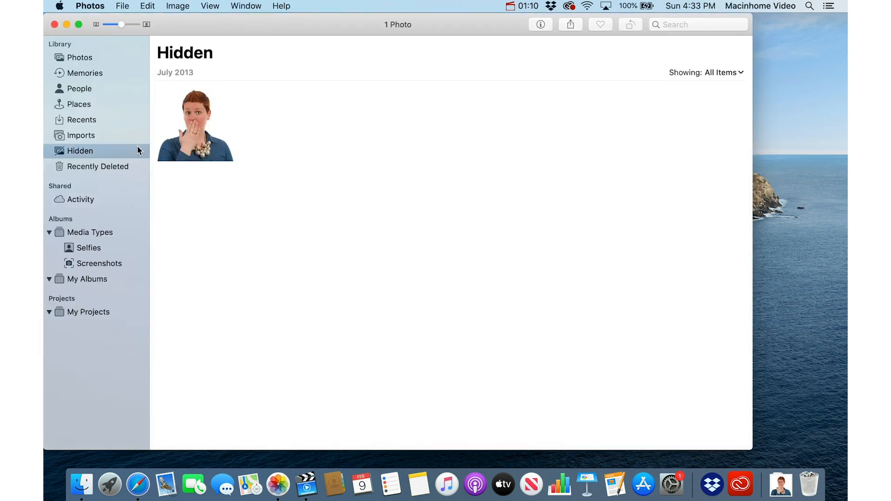
{"action": "mouse_move", "coordinate": [216, 118]}
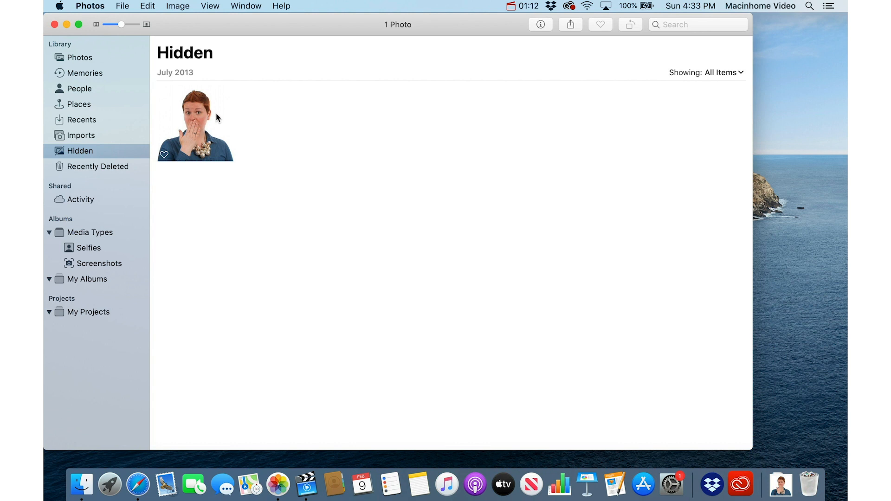
- Choose View > Hide Hidden Photo Album and return to the Photos library
{"action": "left_click", "coordinate": [210, 6]}
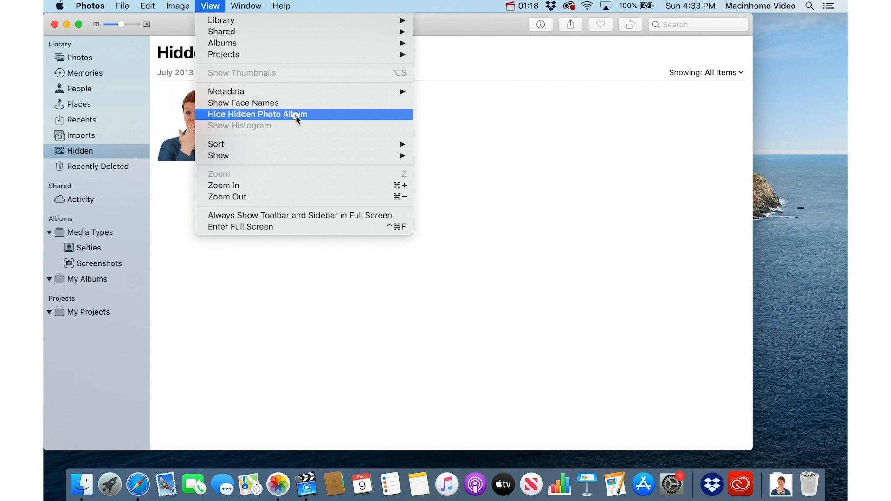
{"action": "left_click", "coordinate": [258, 114]}
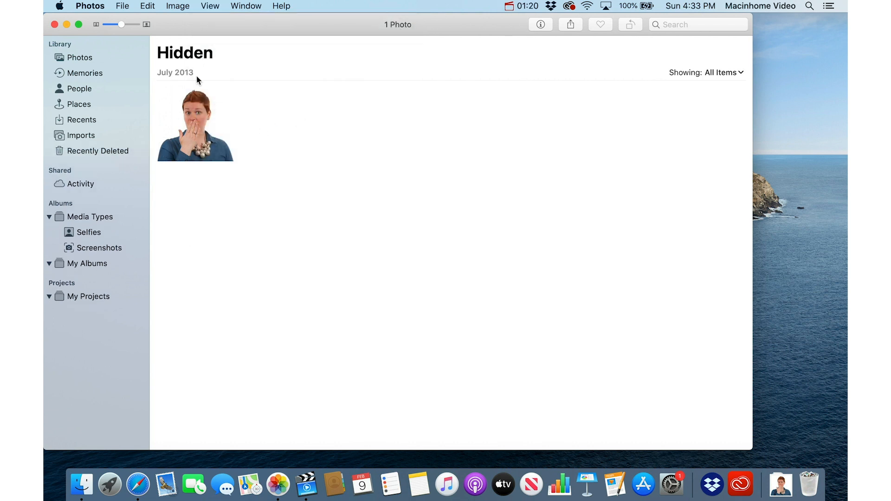
{"action": "left_click", "coordinate": [79, 58]}
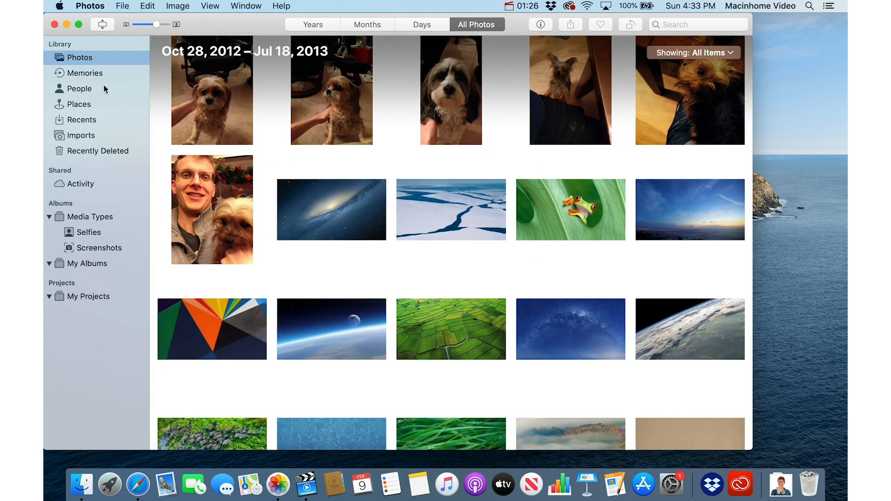
{"action": "mouse_move", "coordinate": [222, 86]}
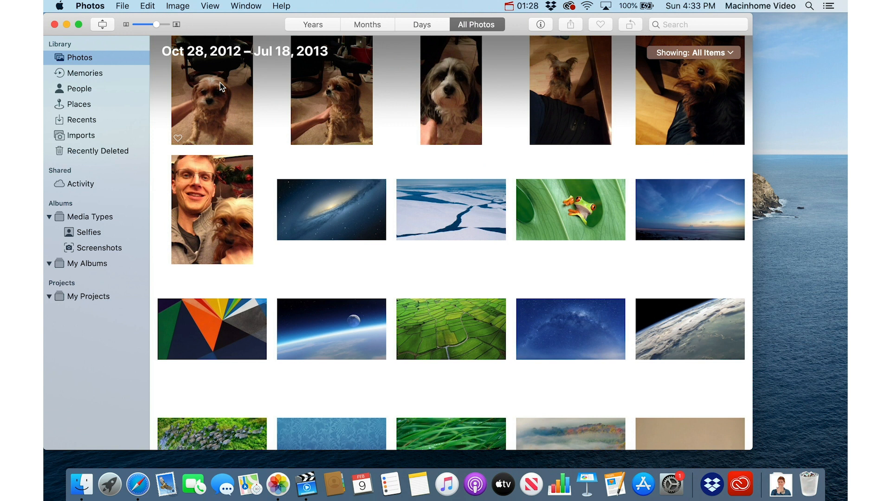
{"action": "mouse_move", "coordinate": [113, 280]}
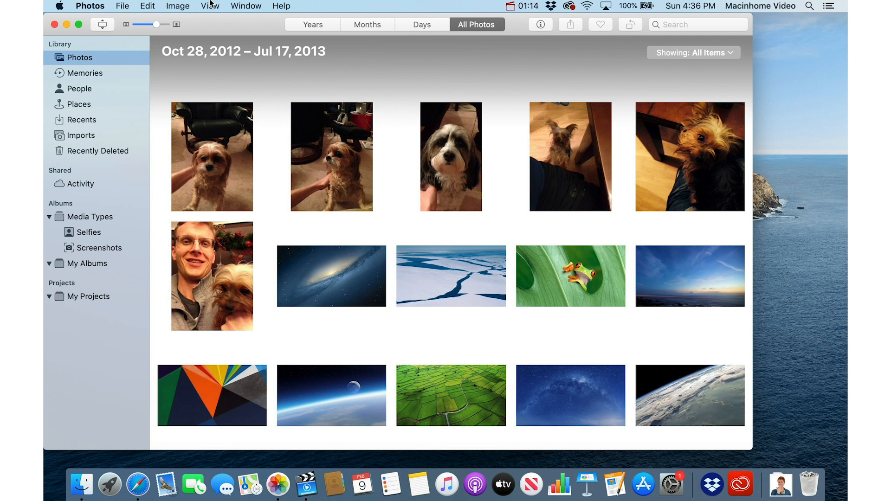
- Unhide the portrait photo with Image > Unhide 1 Photo
{"action": "left_click", "coordinate": [210, 6]}
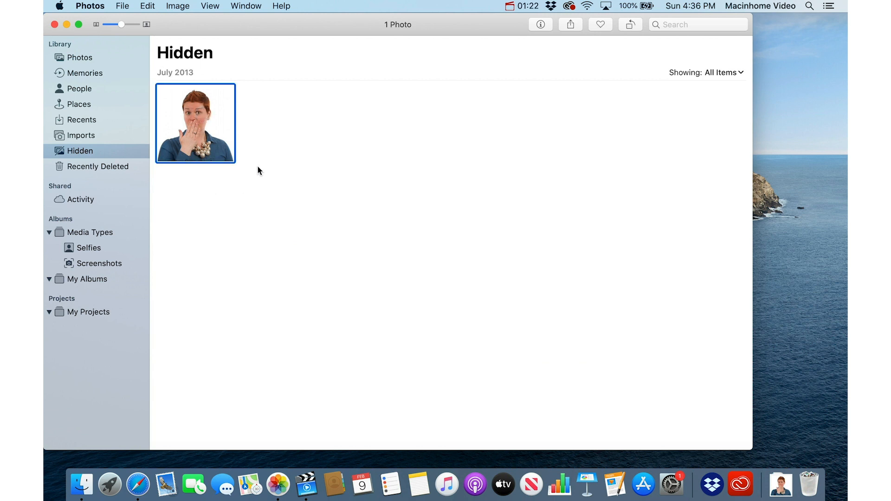
{"action": "left_click", "coordinate": [178, 5]}
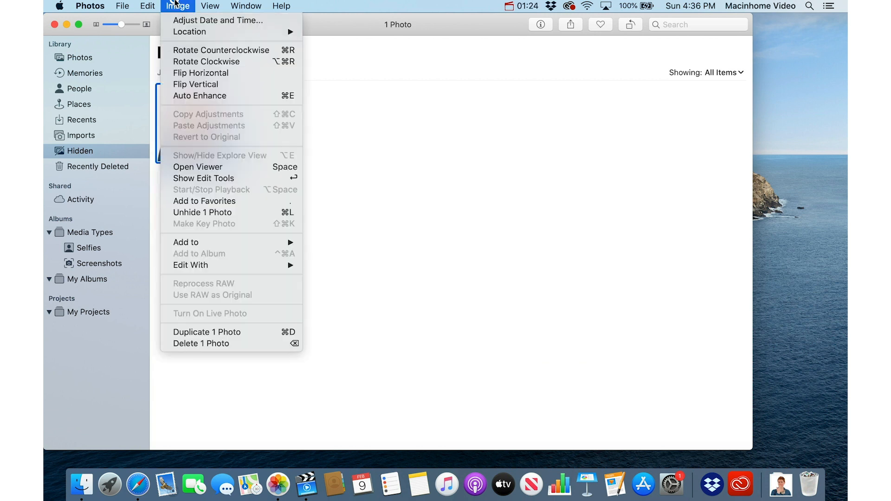
{"action": "mouse_move", "coordinate": [203, 212]}
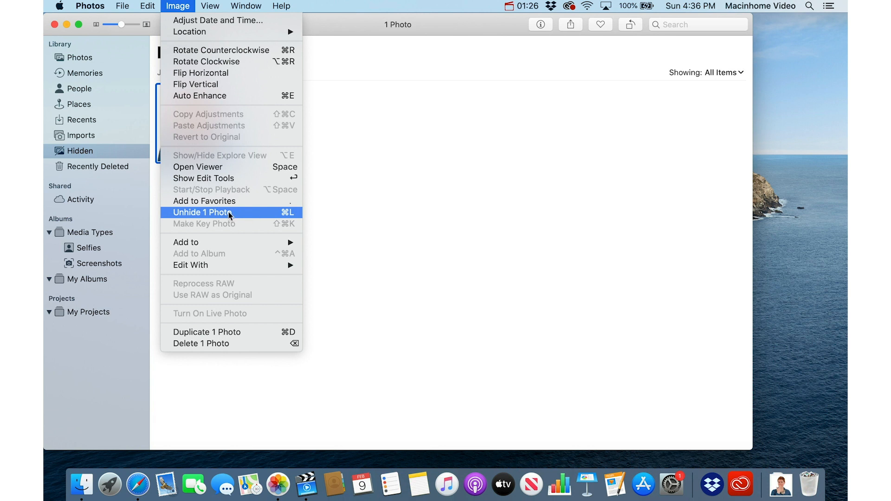
{"action": "left_click", "coordinate": [203, 212]}
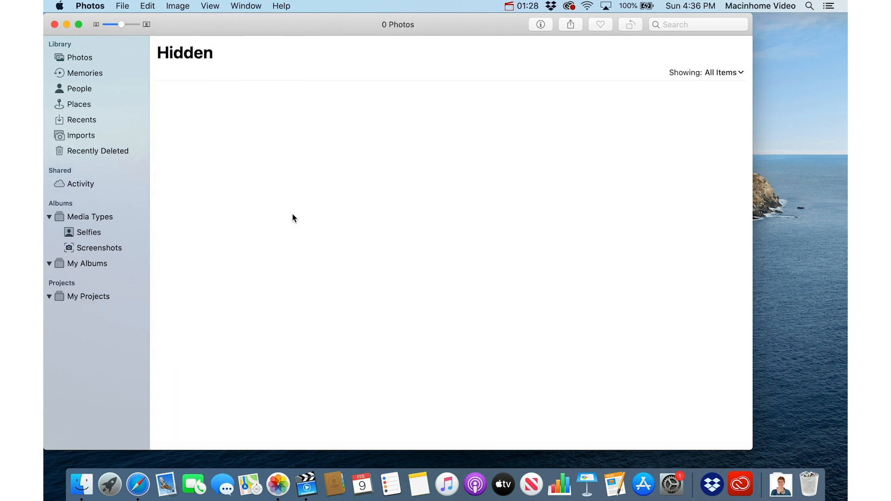
{"action": "mouse_move", "coordinate": [235, 110]}
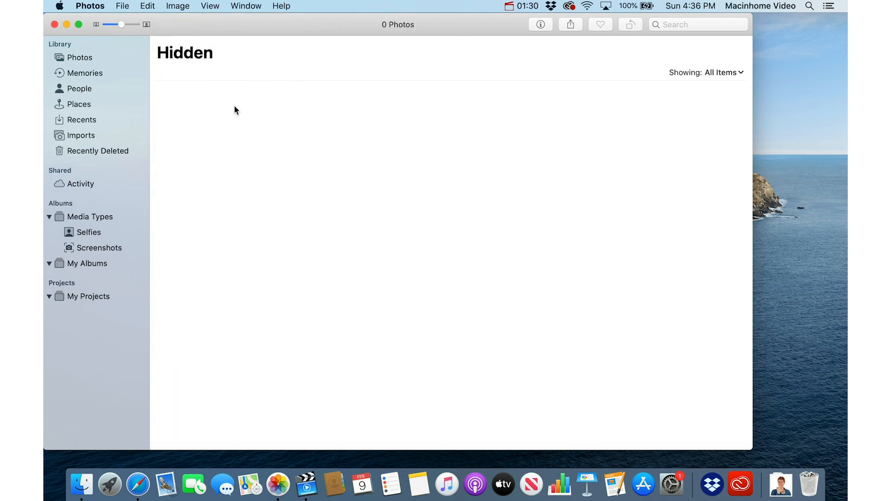
- Hide the Hidden album from the sidebar and return to the library
{"action": "left_click", "coordinate": [209, 6]}
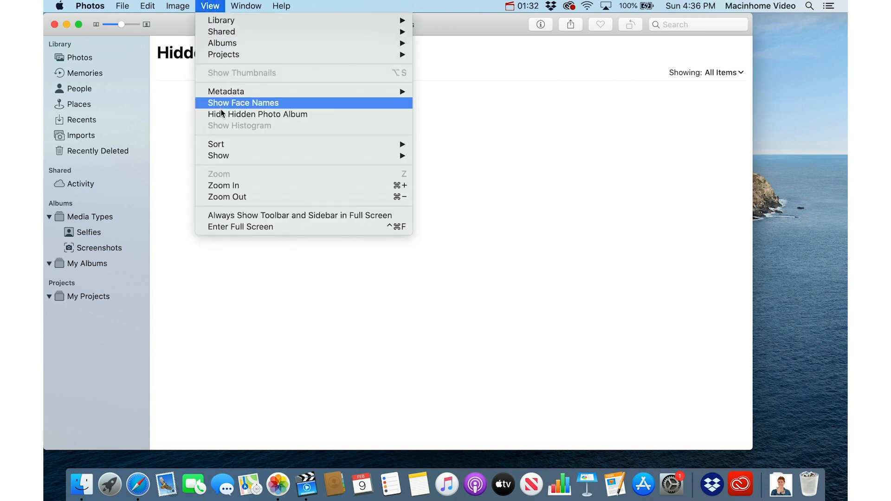
{"action": "mouse_move", "coordinate": [258, 114]}
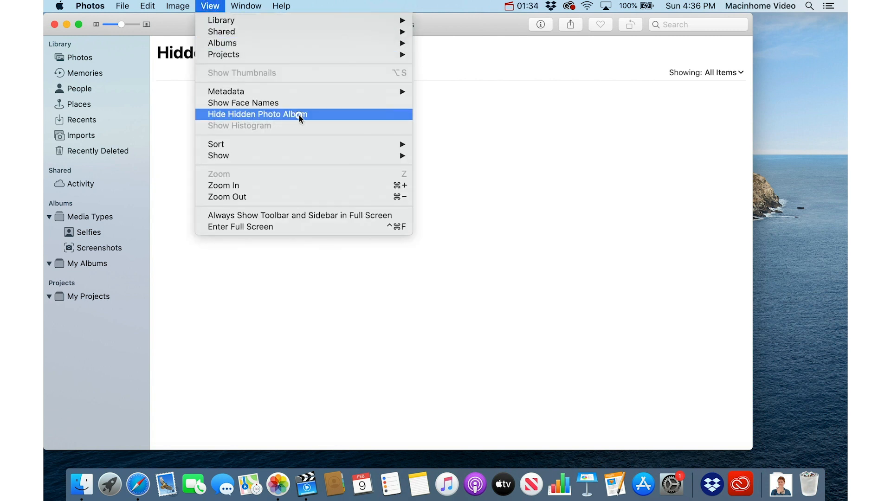
{"action": "left_click", "coordinate": [257, 114]}
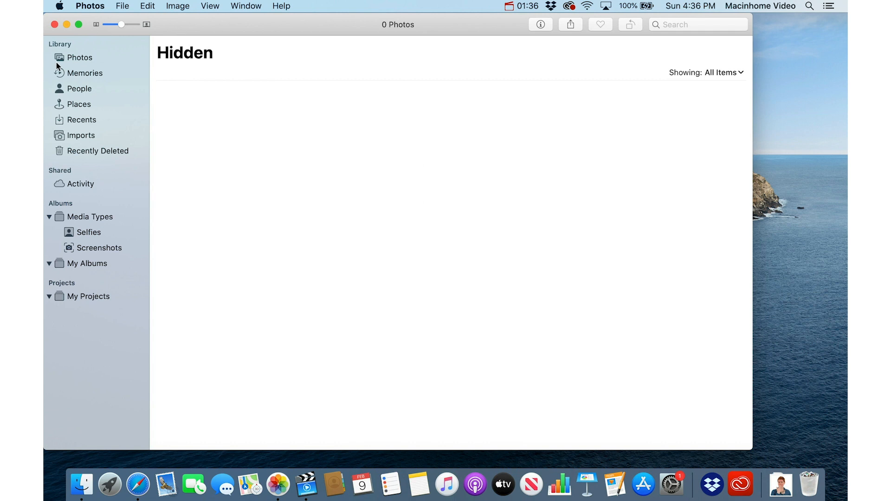
{"action": "mouse_move", "coordinate": [99, 60]}
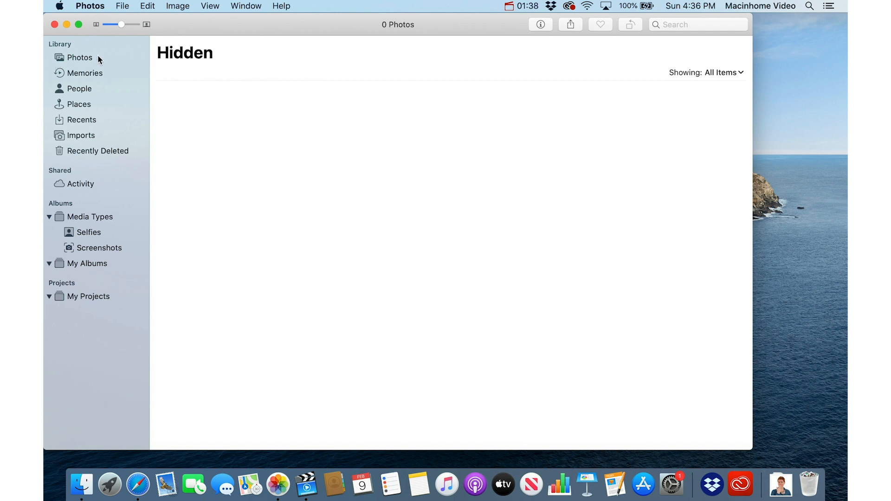
{"action": "left_click", "coordinate": [79, 56]}
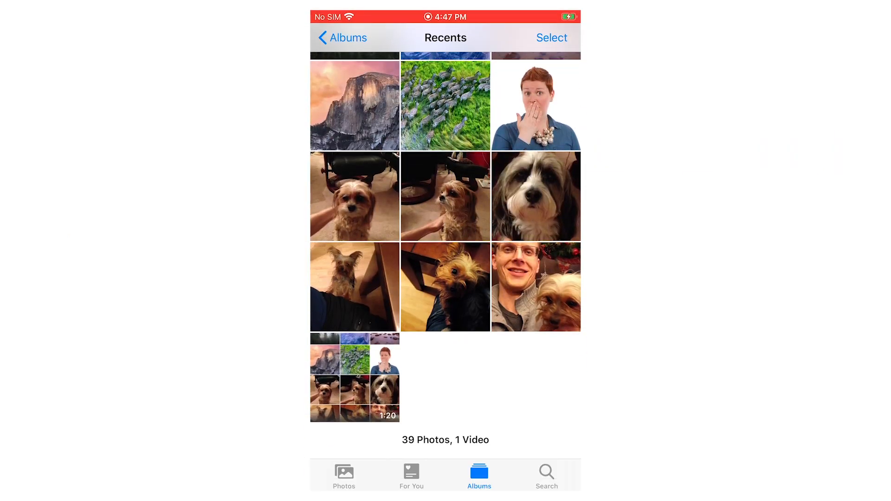
- Hide the portrait from Recents through Share > Hide > Hide Photo
{"action": "left_click", "coordinate": [535, 105]}
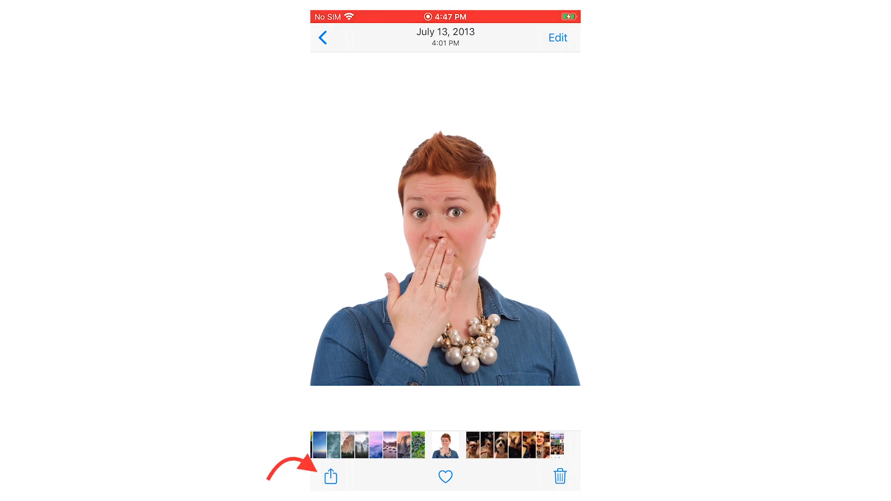
{"action": "left_click", "coordinate": [331, 476]}
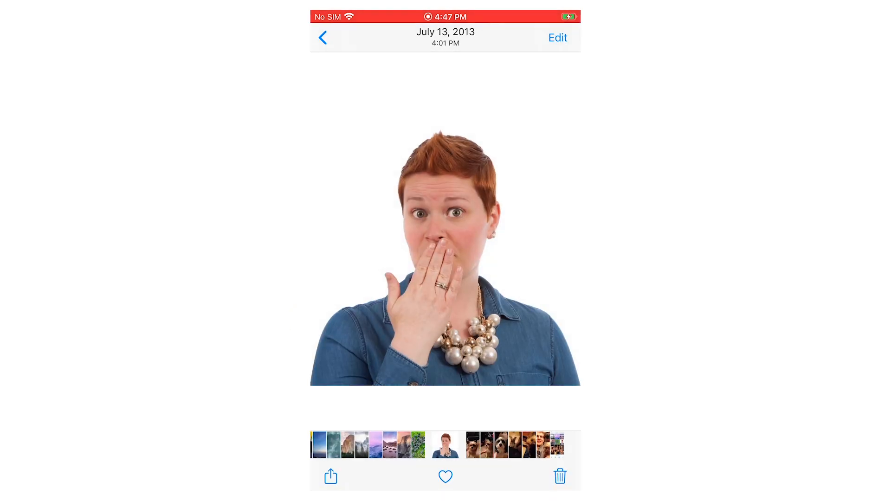
{"action": "left_click", "coordinate": [330, 476]}
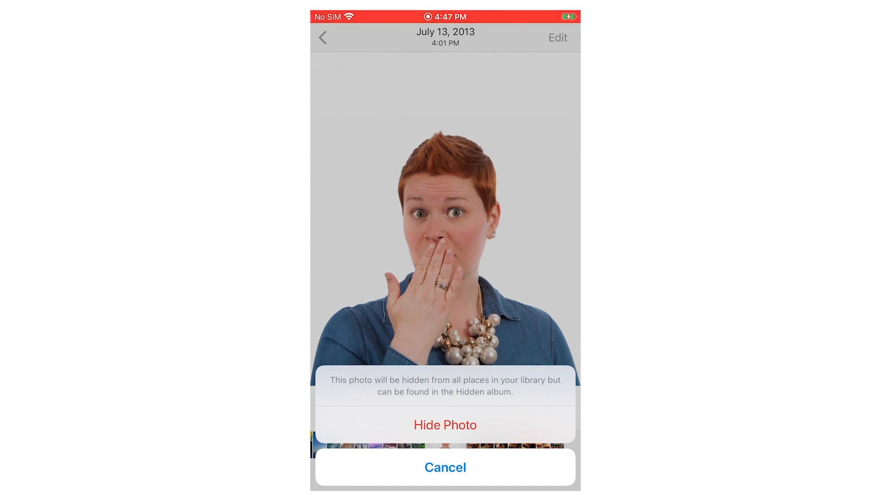
{"action": "left_click", "coordinate": [445, 468]}
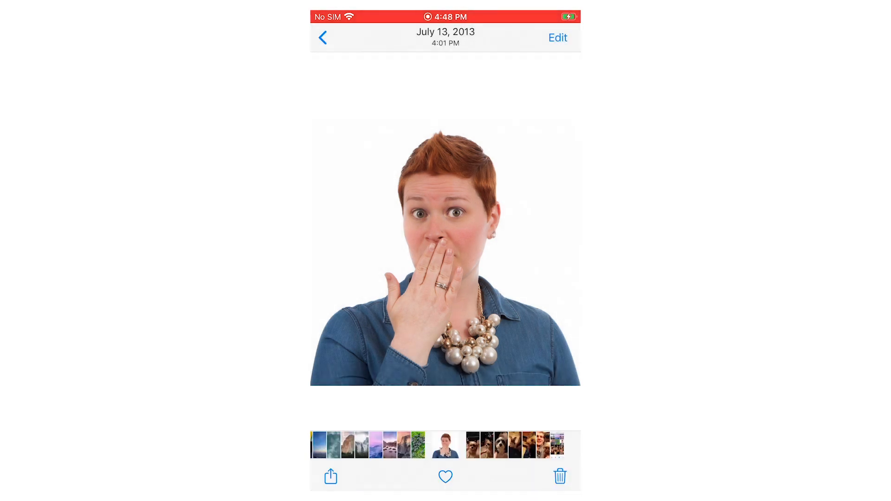
- Go to Albums and open the Hidden album showing the single portrait
{"action": "left_click", "coordinate": [322, 37]}
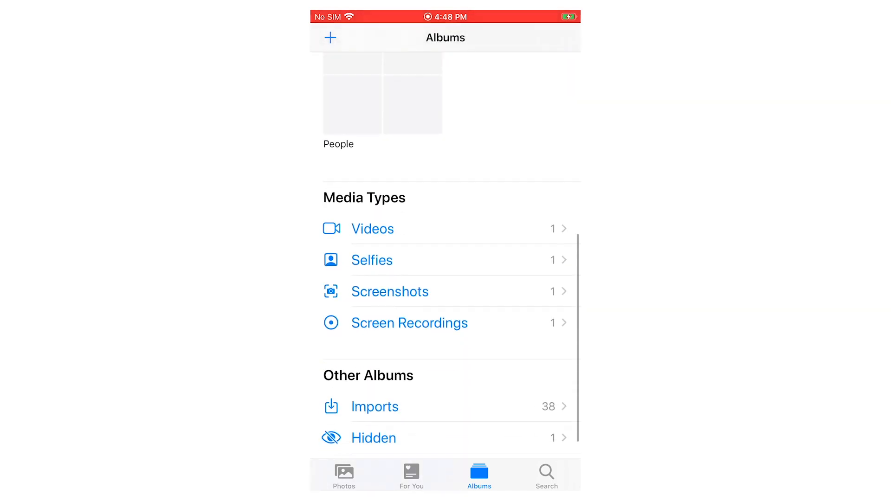
{"action": "scroll", "scroll_direction": "down", "scroll_amount": 3}
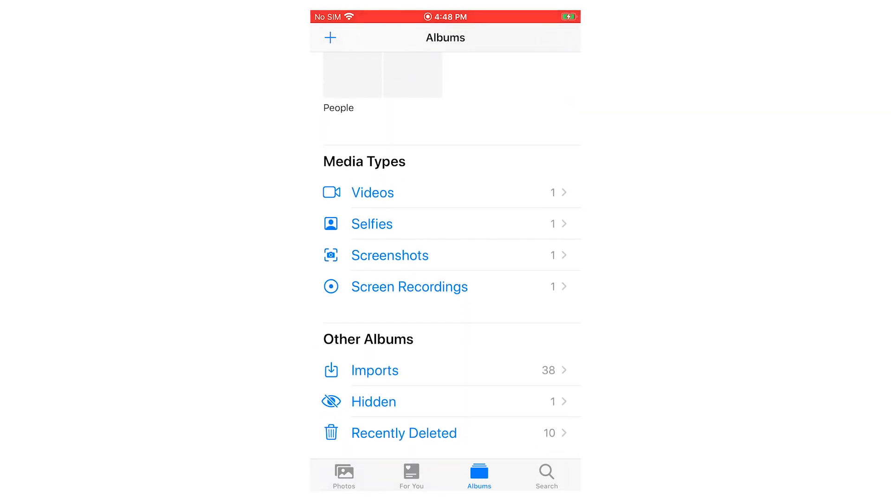
{"action": "left_click", "coordinate": [373, 402]}
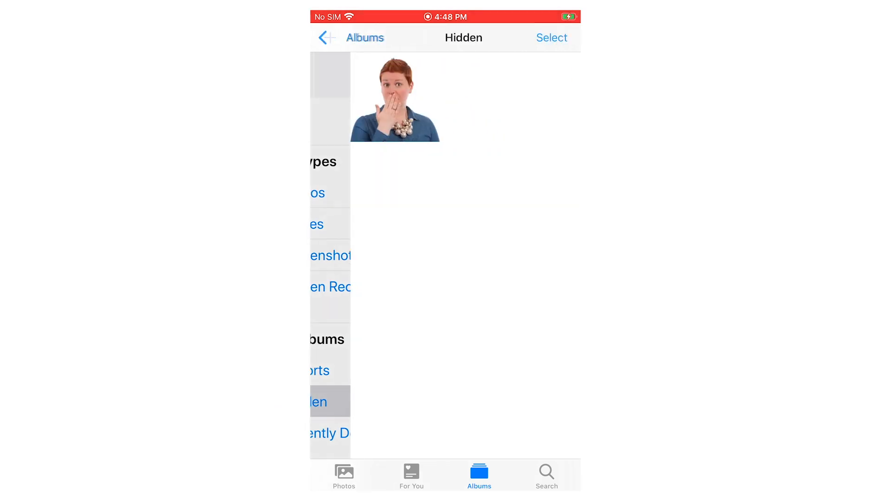
{"action": "left_click", "coordinate": [326, 38]}
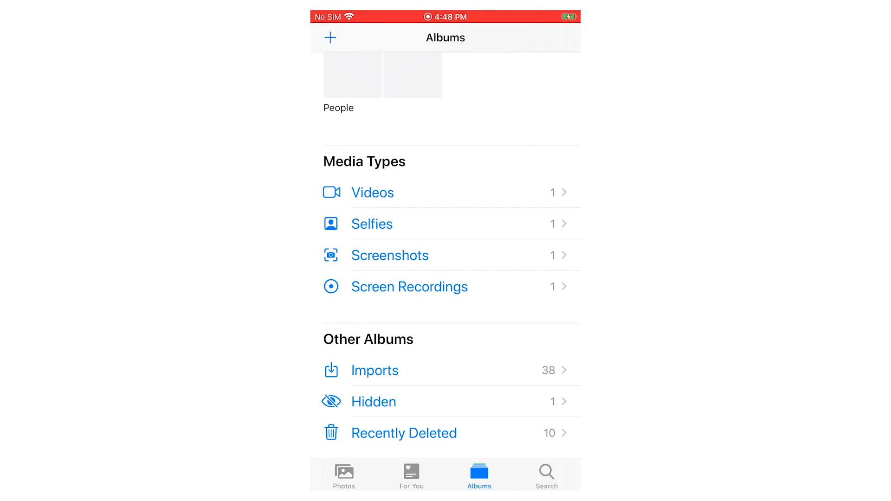
{"action": "left_click", "coordinate": [373, 402]}
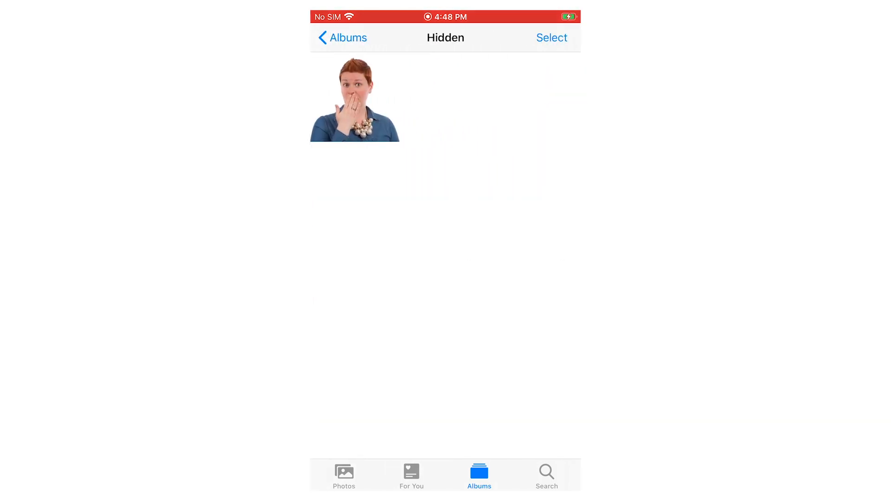
- Open the hidden portrait and bring up its sharing actions
{"action": "left_click", "coordinate": [354, 101]}
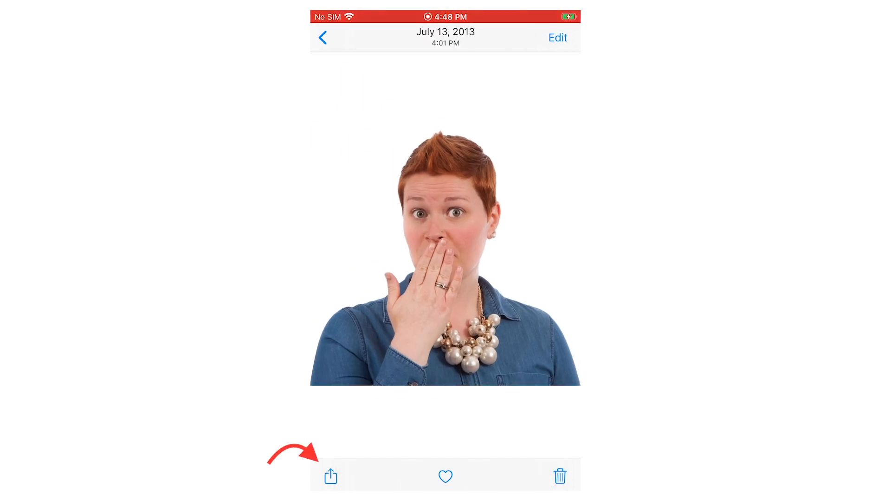
{"action": "left_click", "coordinate": [330, 476]}
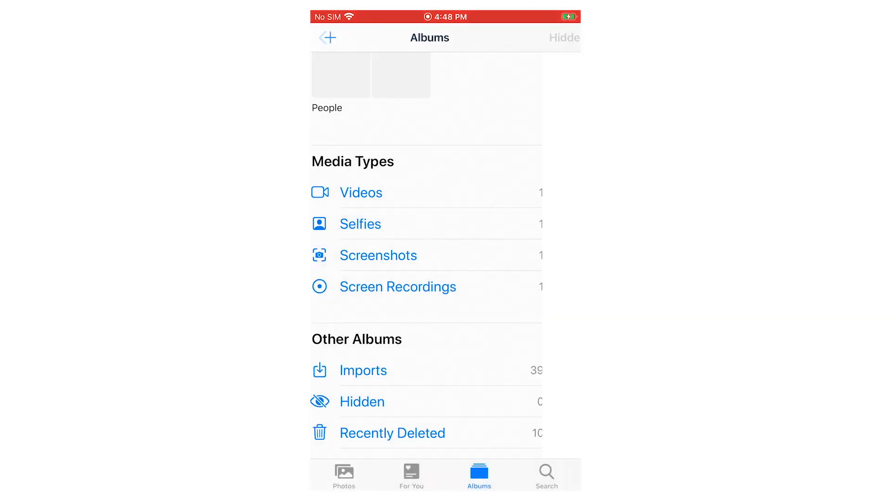
{"action": "scroll", "scroll_direction": "up", "scroll_amount": 3}
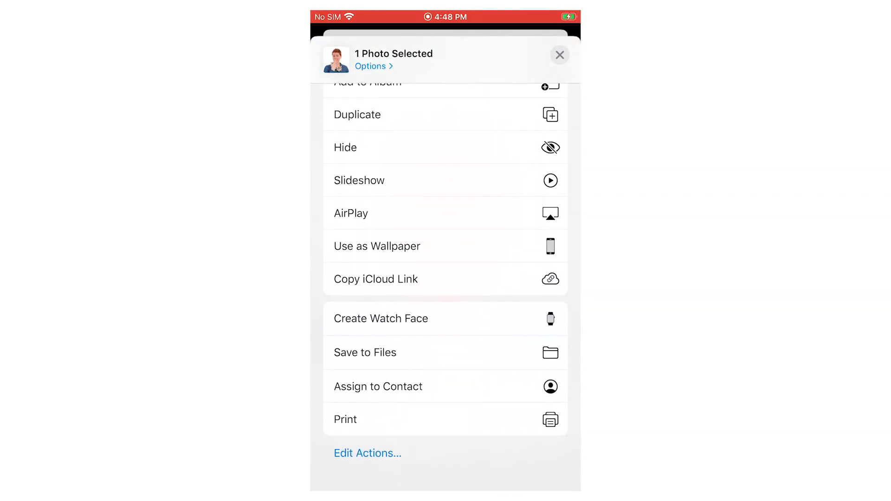
- Add Hide to the favourite share actions via Edit Actions
{"action": "left_click", "coordinate": [368, 453]}
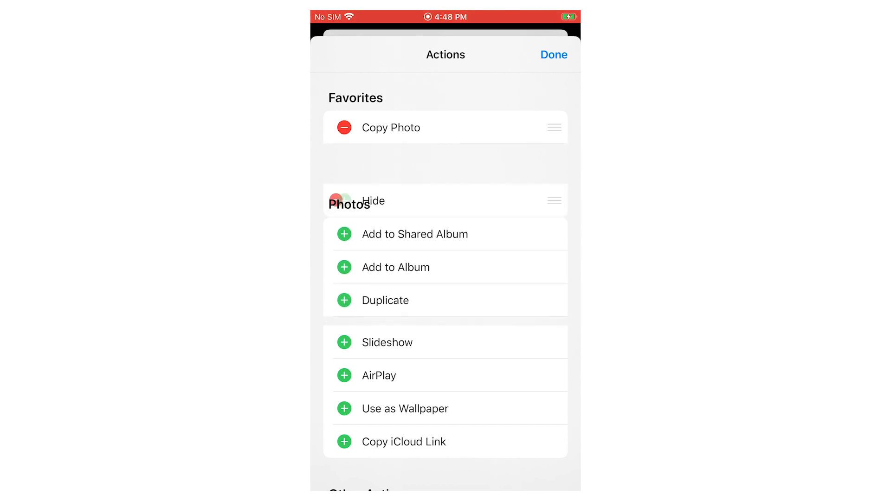
{"action": "left_click", "coordinate": [552, 55]}
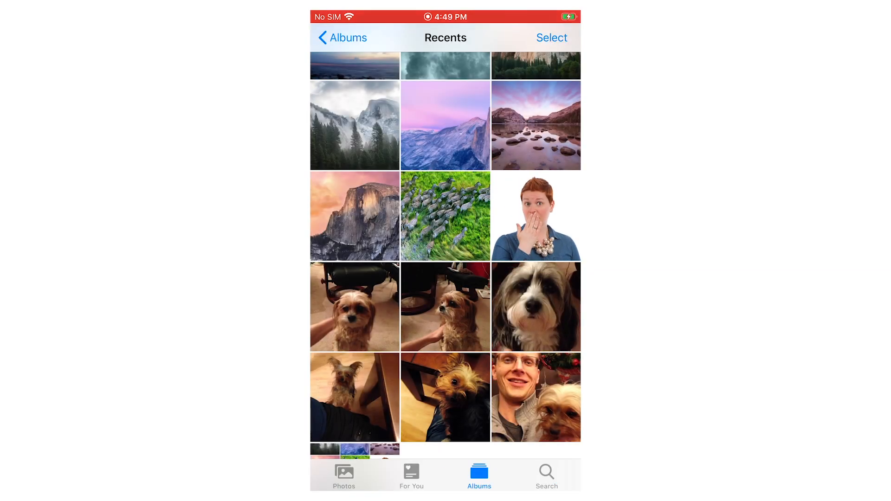
- Select seven photos, including the dog photos, and hide them
{"action": "left_click", "coordinate": [551, 38]}
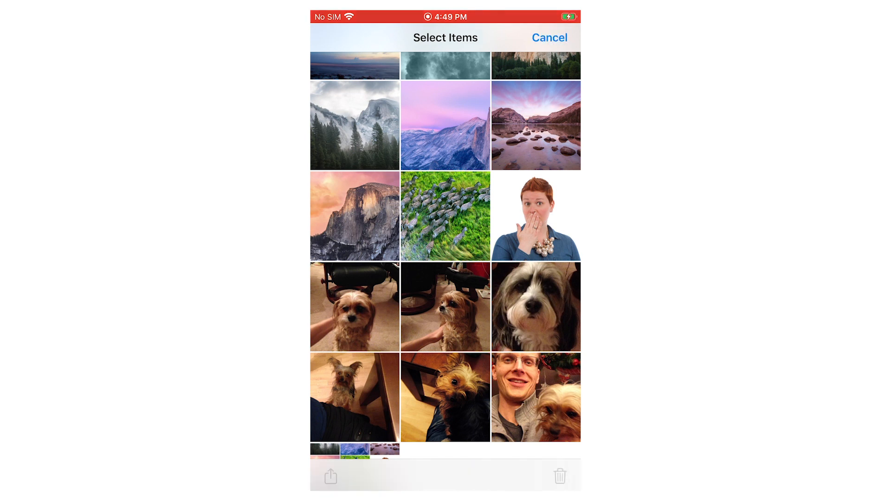
{"action": "left_click", "coordinate": [535, 216]}
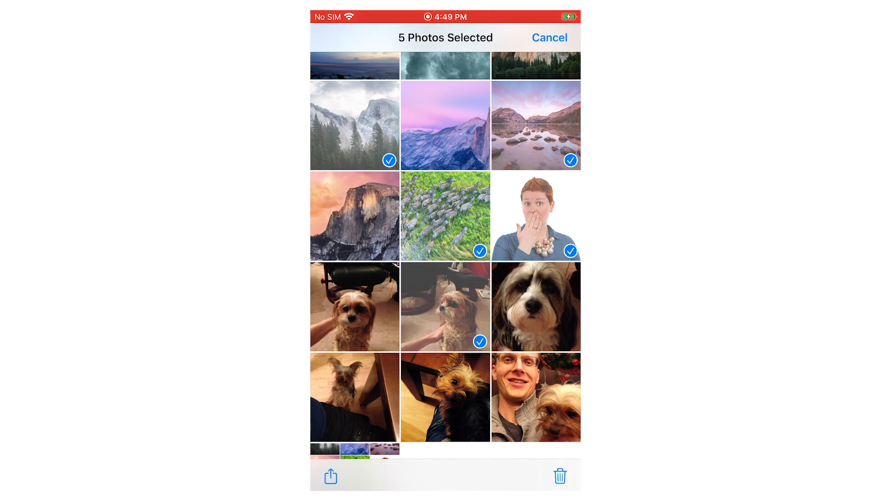
{"action": "left_click", "coordinate": [445, 307]}
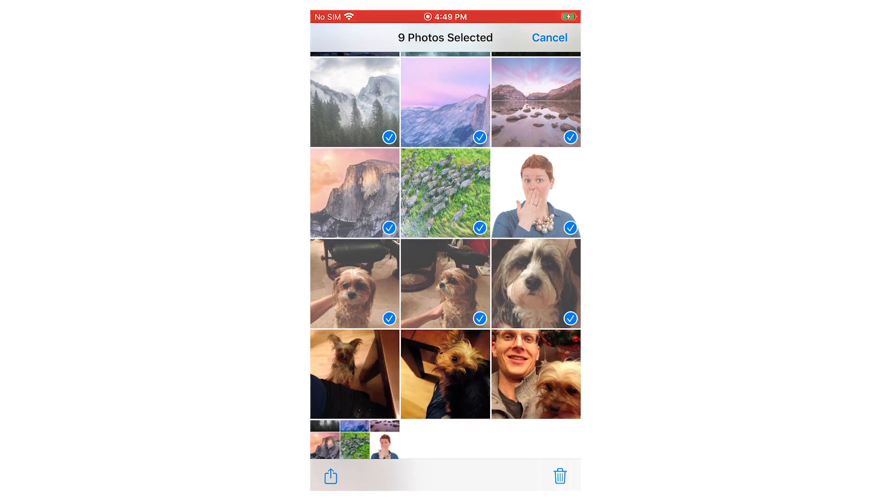
{"action": "left_click", "coordinate": [355, 374]}
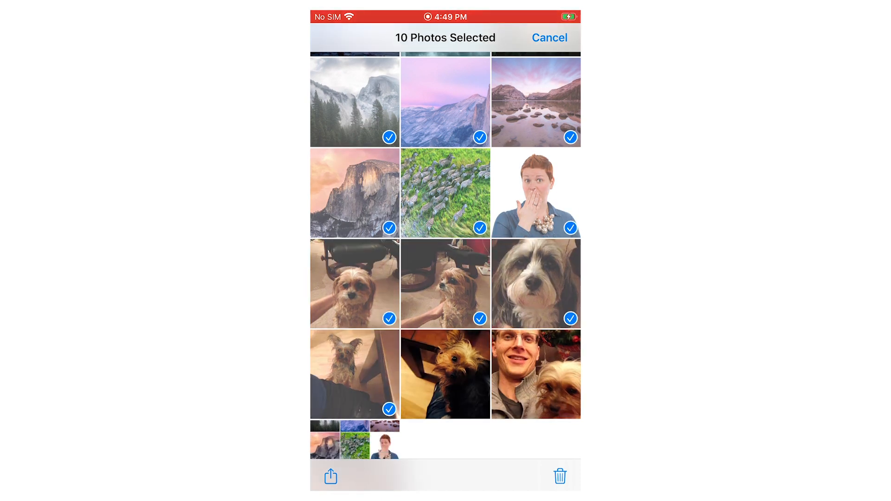
{"action": "left_click", "coordinate": [445, 373]}
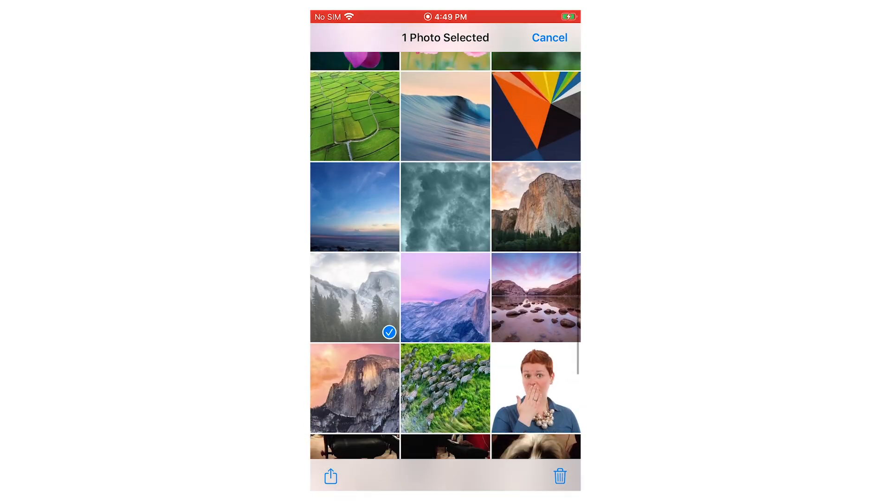
{"action": "scroll", "scroll_direction": "down", "scroll_amount": 3}
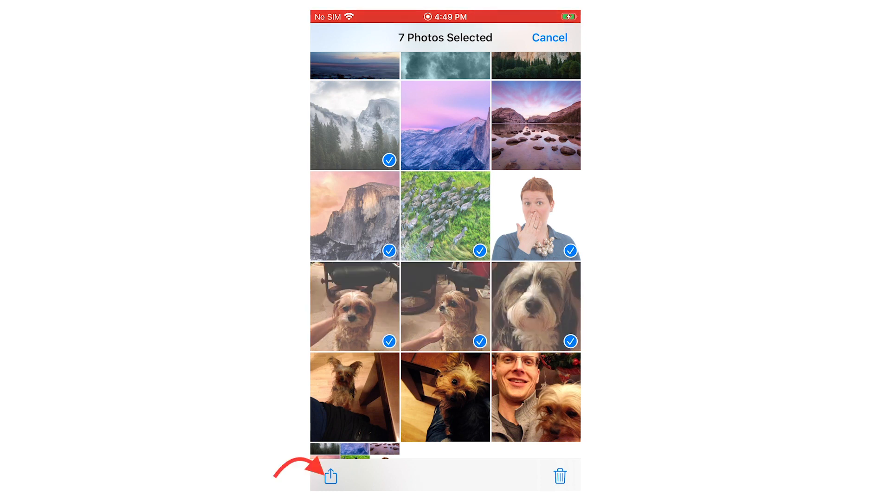
{"action": "left_click", "coordinate": [329, 475]}
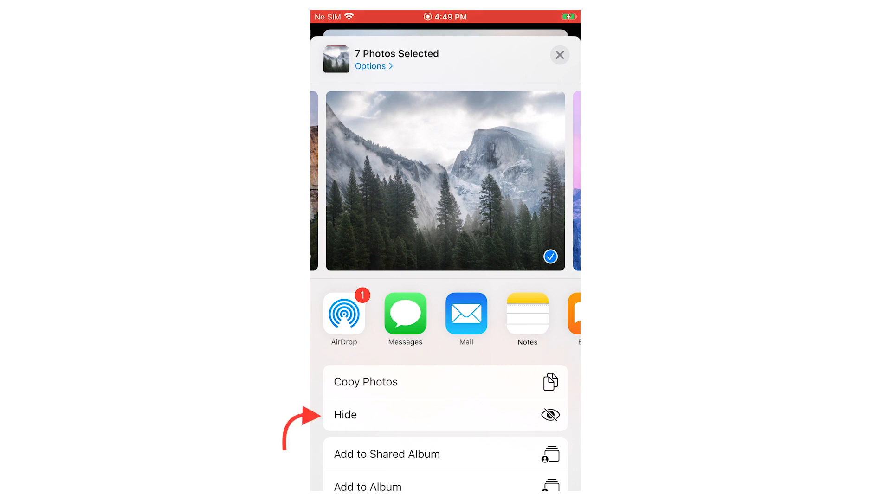
{"action": "left_click", "coordinate": [345, 414]}
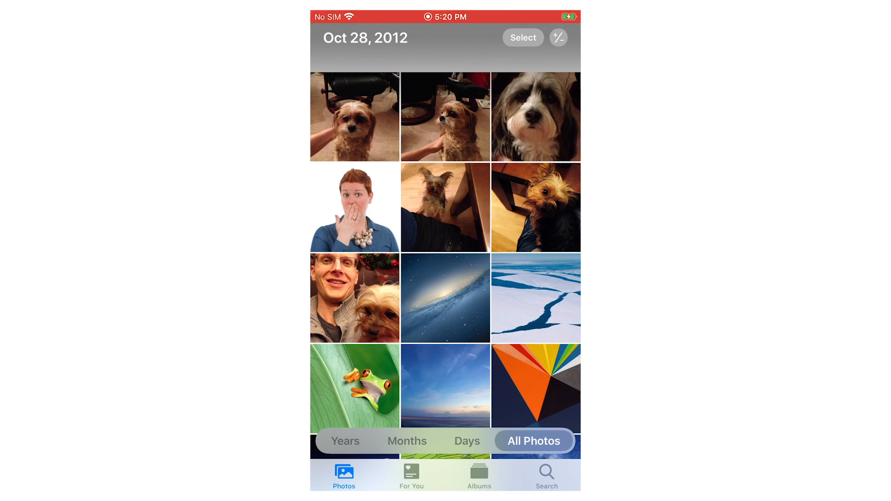
- Share the portrait photo into a new note
{"action": "left_click", "coordinate": [355, 207]}
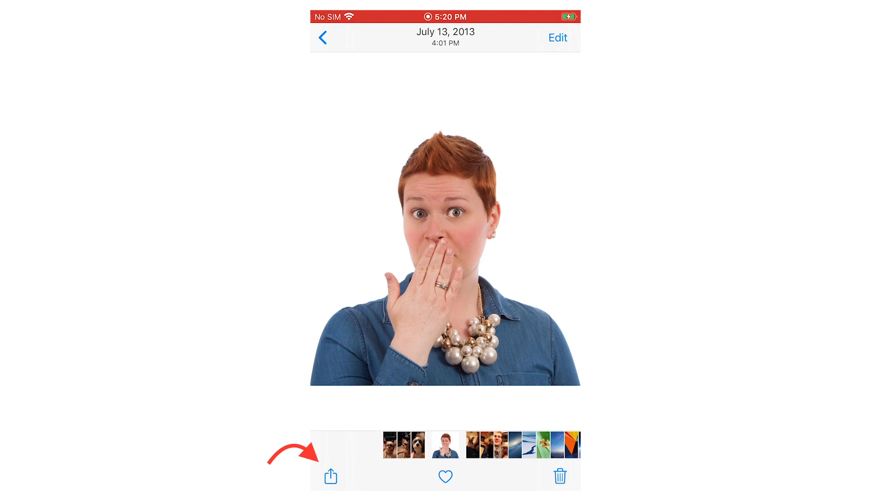
{"action": "left_click", "coordinate": [330, 476]}
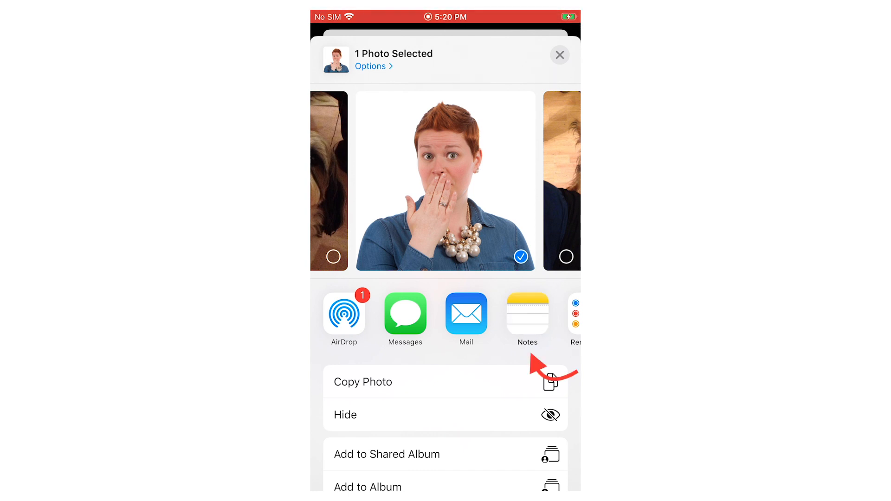
{"action": "left_click", "coordinate": [527, 314]}
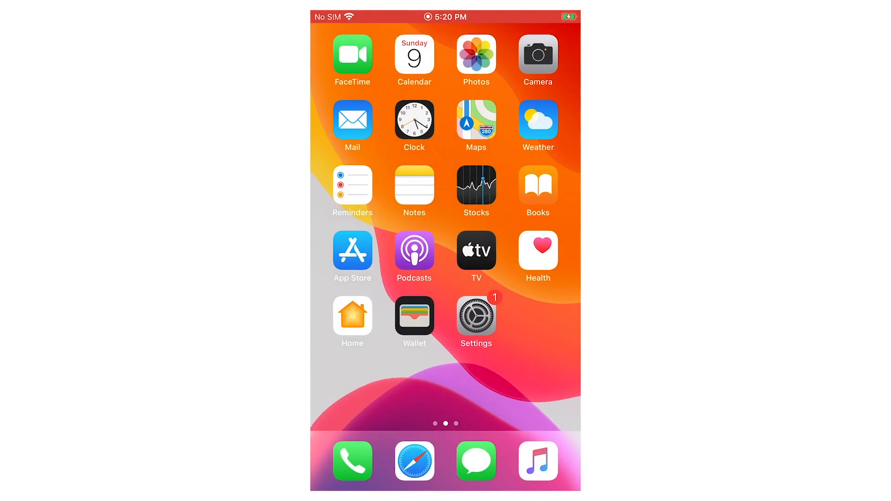
- Lock the 'None of your business' note with a new password and return to the notes list
{"action": "left_click", "coordinate": [414, 187]}
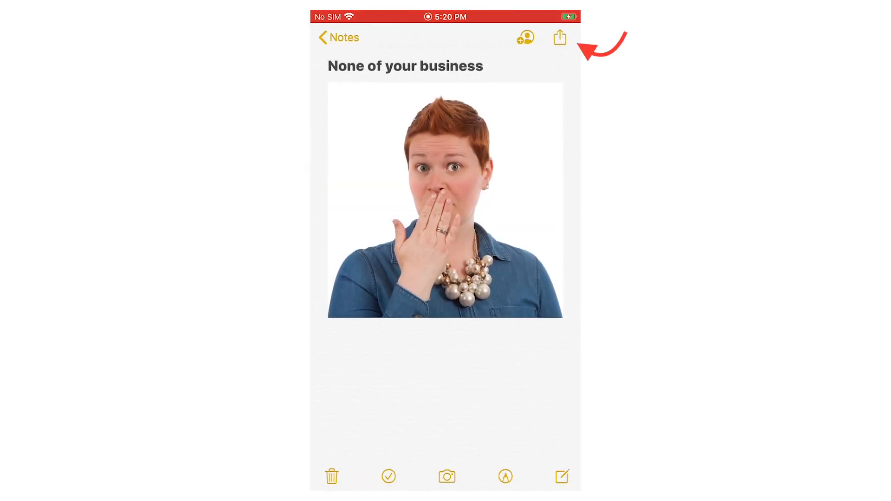
{"action": "left_click", "coordinate": [560, 38]}
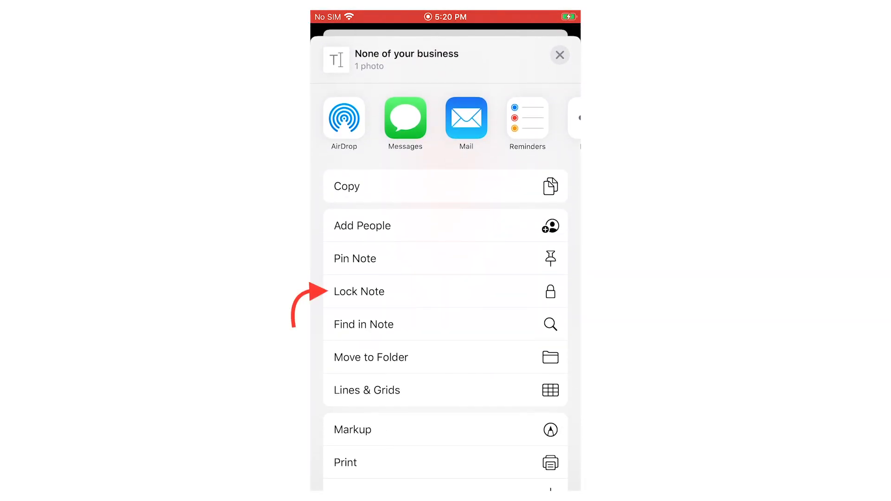
{"action": "left_click", "coordinate": [560, 55]}
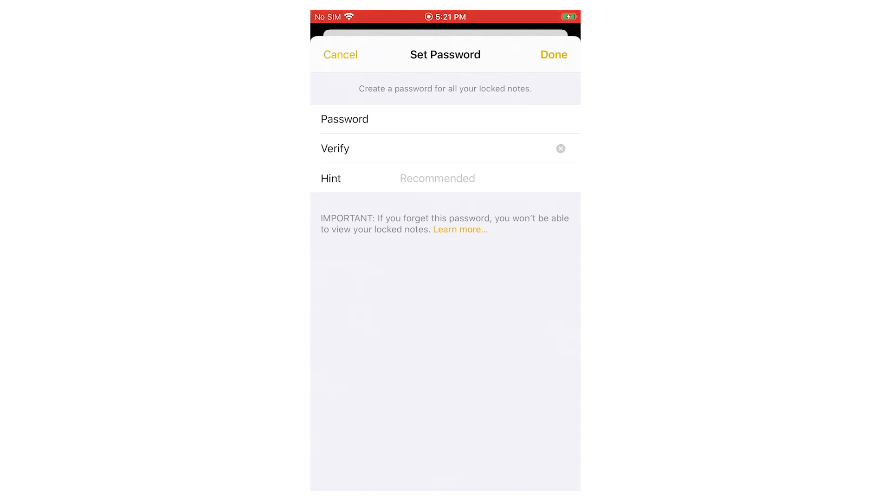
{"action": "left_click", "coordinate": [552, 55]}
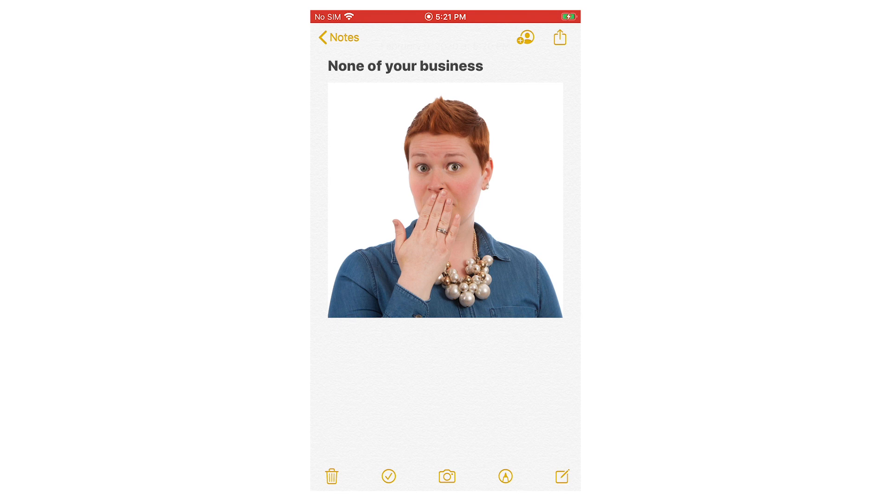
{"action": "left_click", "coordinate": [525, 38]}
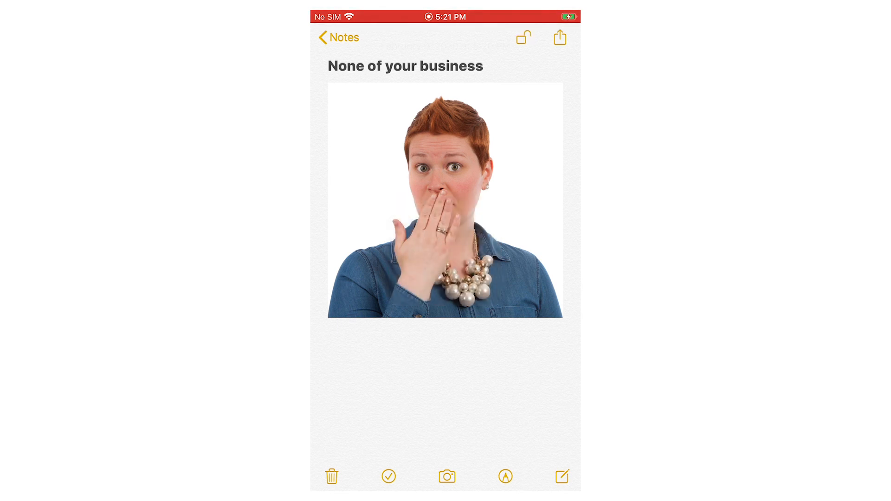
{"action": "left_click", "coordinate": [339, 38]}
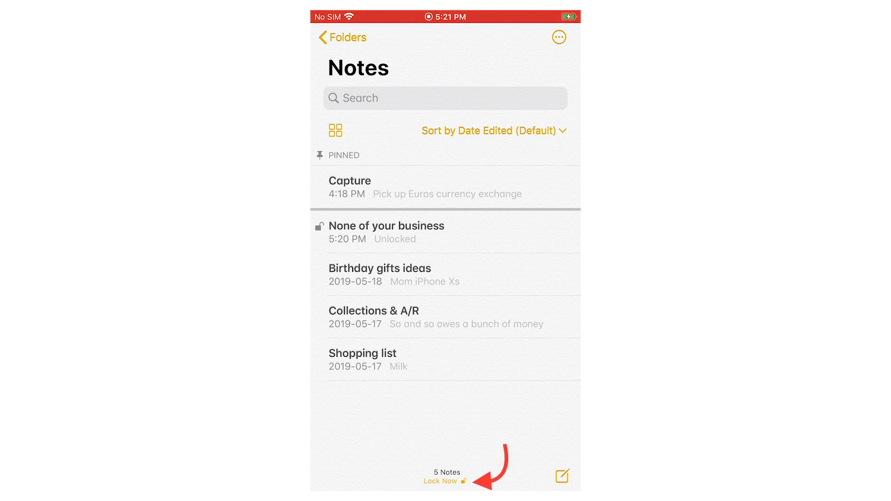
{"action": "left_click", "coordinate": [442, 481]}
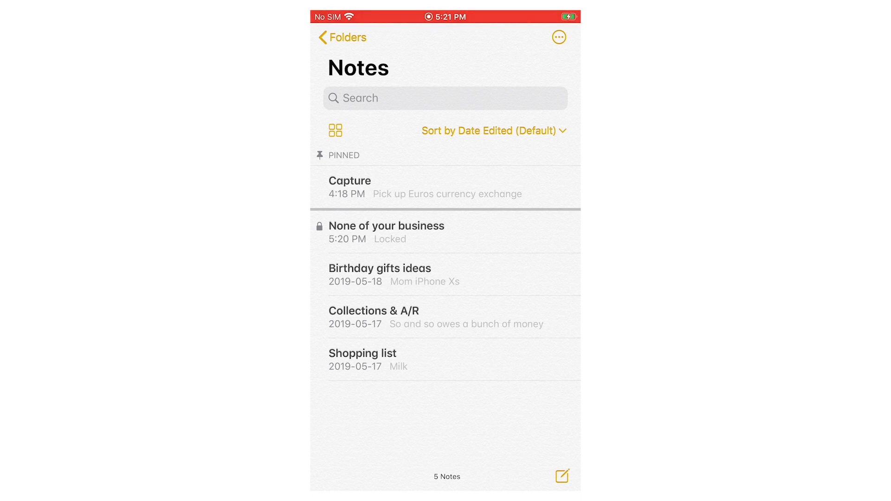
{"action": "left_click", "coordinate": [386, 232]}
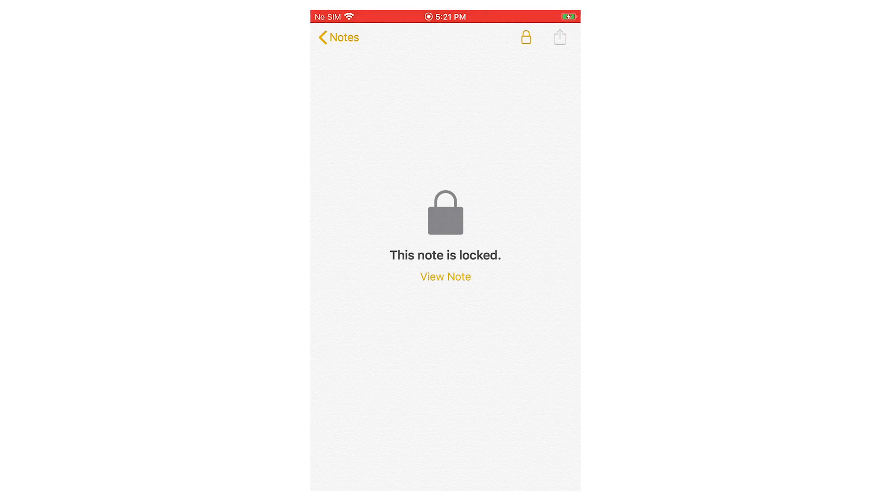
{"action": "left_click", "coordinate": [445, 277]}
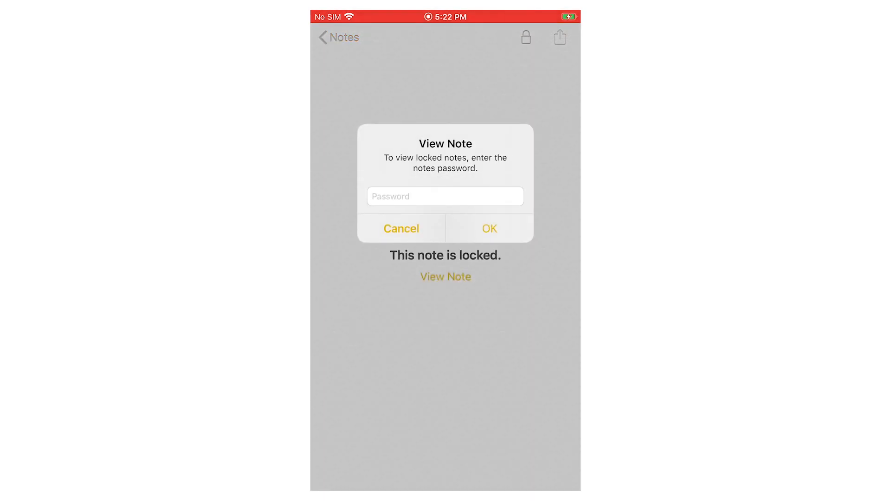
{"action": "left_click", "coordinate": [445, 196]}
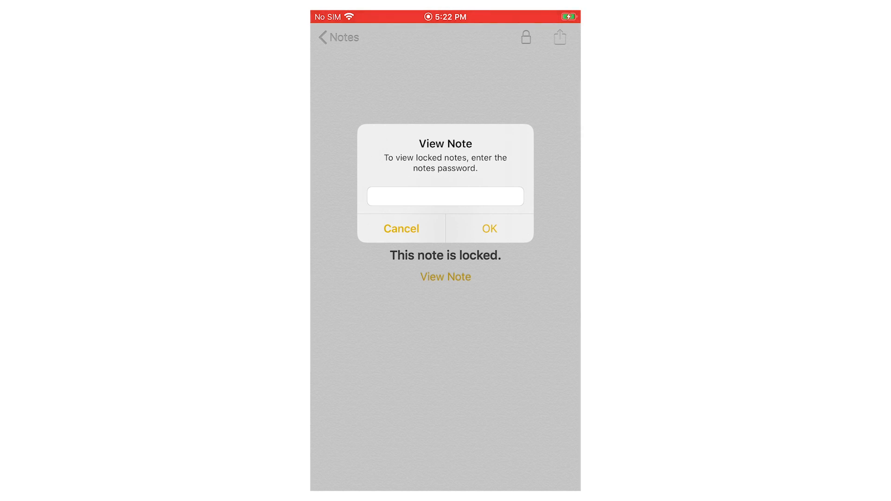
{"action": "left_click", "coordinate": [488, 229]}
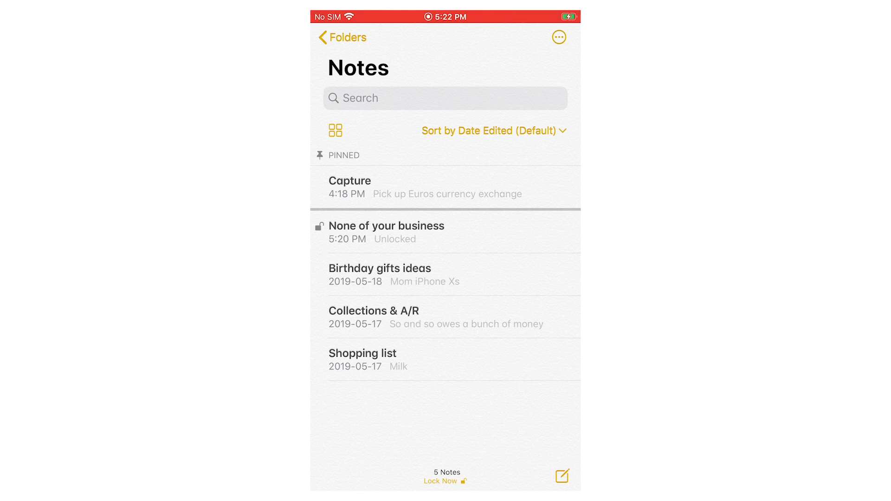
- Back in Photos, delete the portrait photo
{"action": "key", "text": "home"}
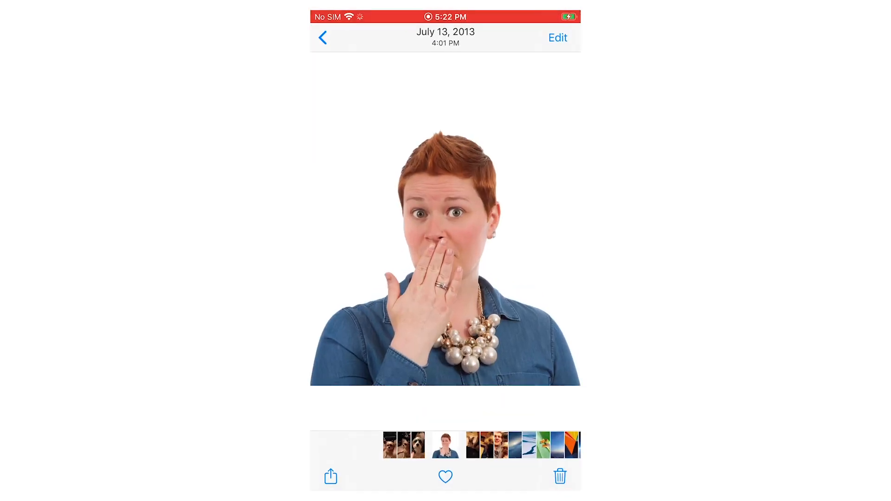
{"action": "left_click", "coordinate": [322, 38]}
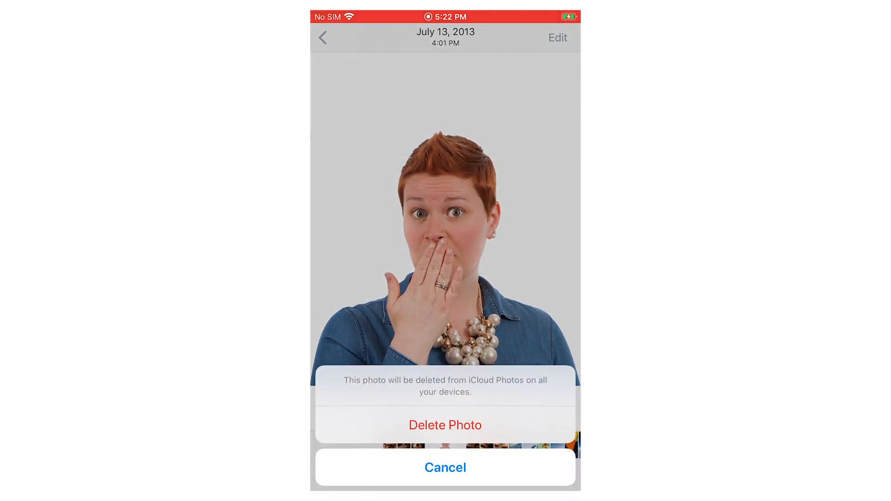
{"action": "left_click", "coordinate": [445, 425]}
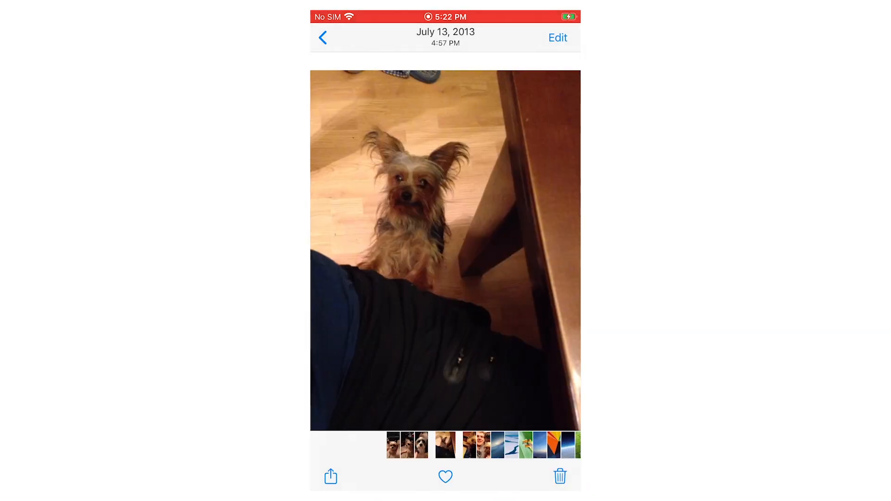
- Return to Albums and open Recently Deleted, showing the portrait with 29 days left
{"action": "left_click", "coordinate": [322, 37]}
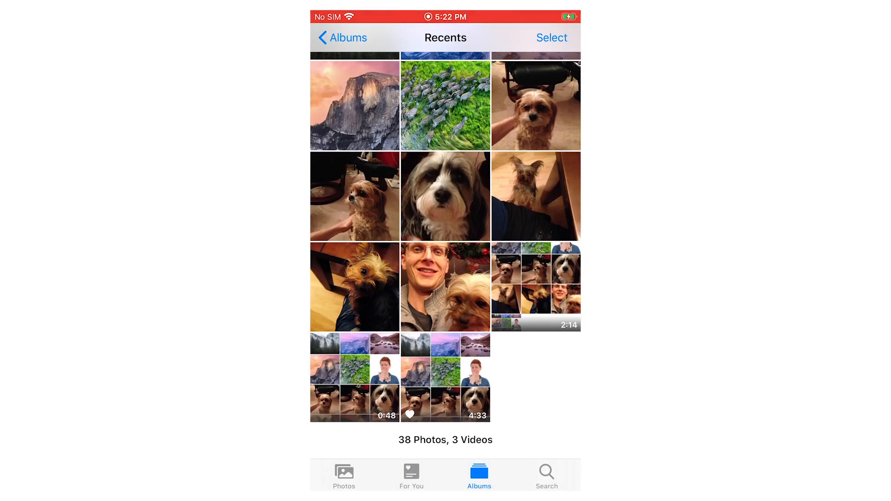
{"action": "left_click", "coordinate": [342, 38]}
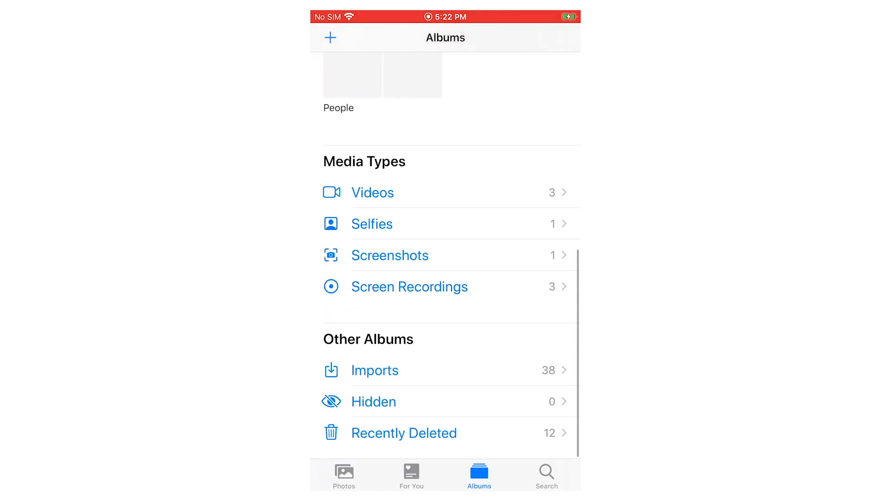
{"action": "left_click", "coordinate": [404, 433]}
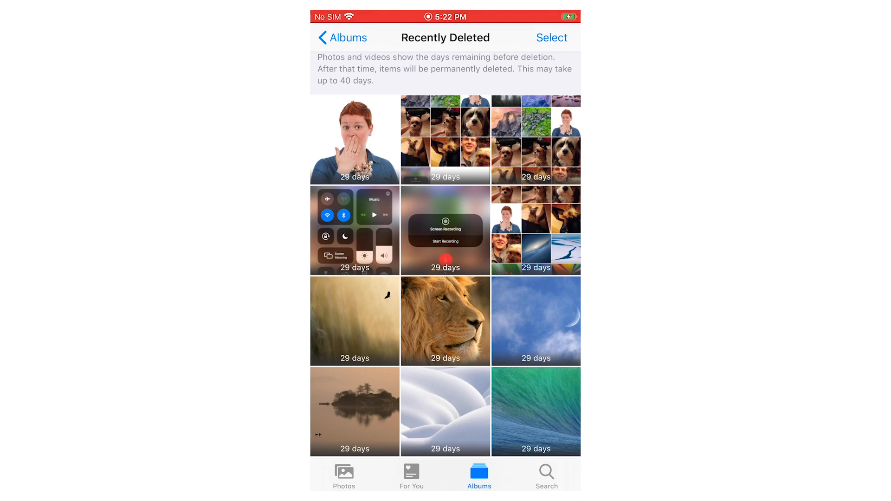
- Open the portrait in Recently Deleted and delete it permanently
{"action": "left_click", "coordinate": [354, 140]}
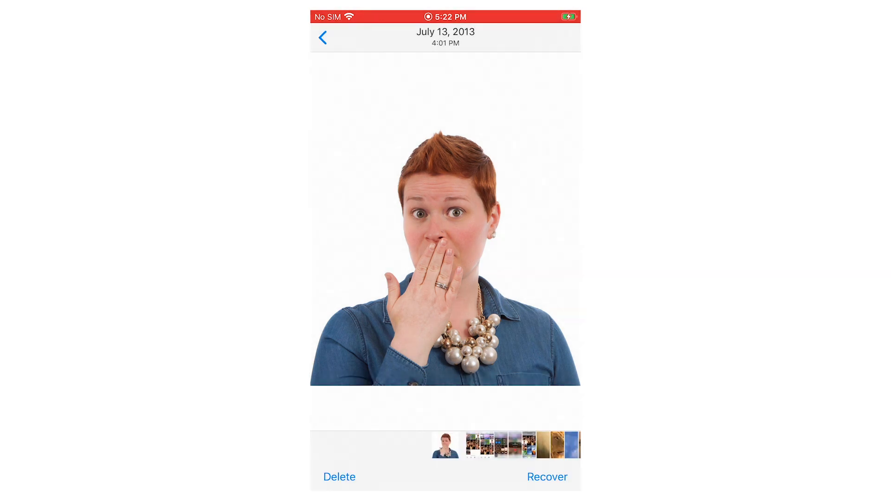
{"action": "left_click", "coordinate": [322, 38]}
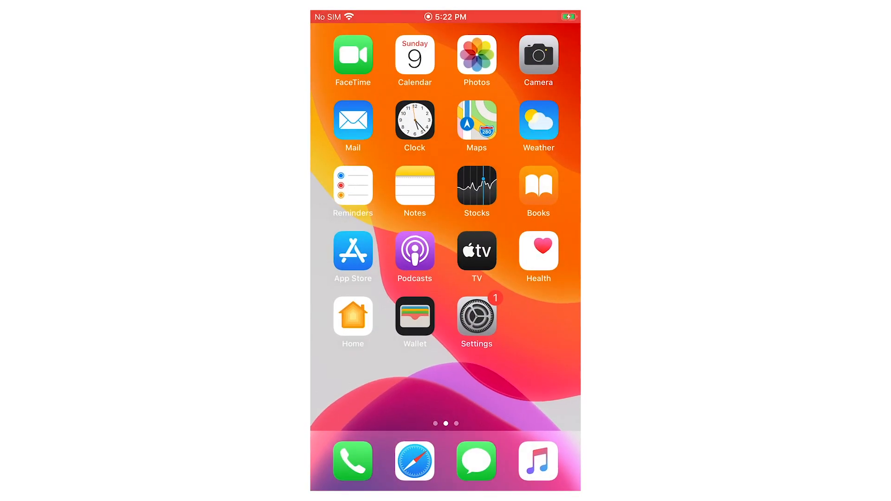
- Unlock the 'None of your business' note in Notes with its password to view the portrait
{"action": "left_click", "coordinate": [415, 187]}
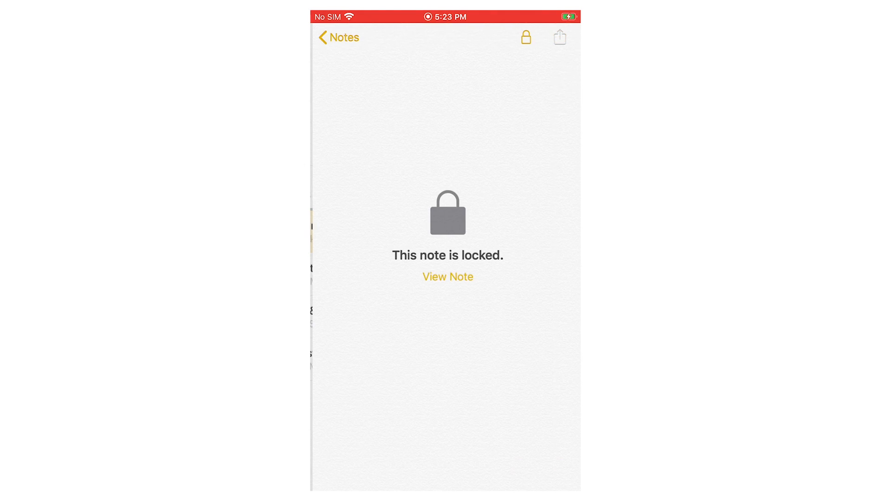
{"action": "left_click", "coordinate": [447, 277]}
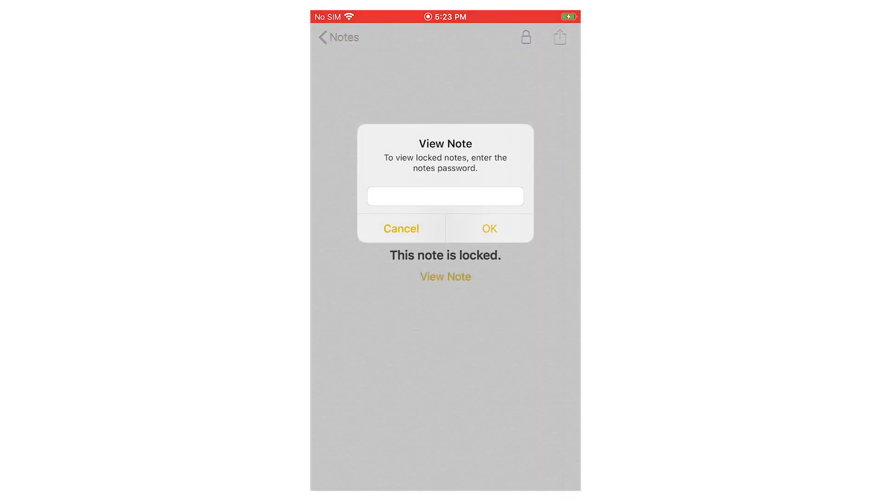
{"action": "left_click", "coordinate": [488, 228]}
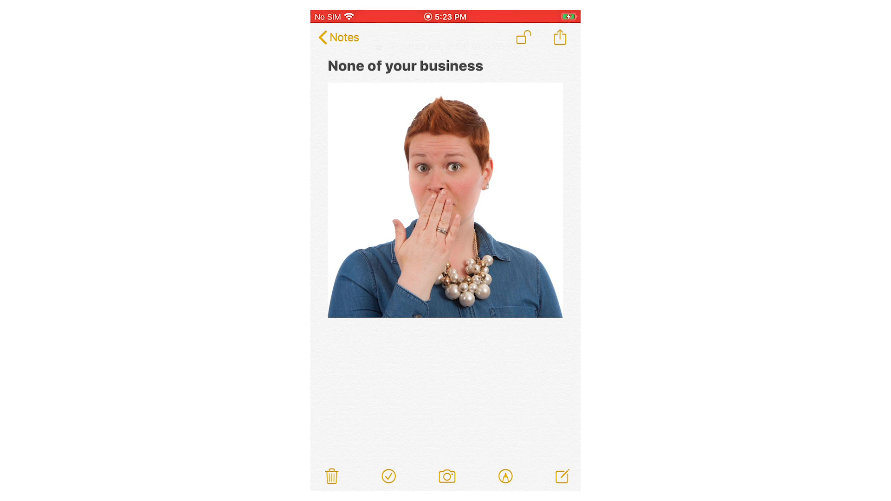